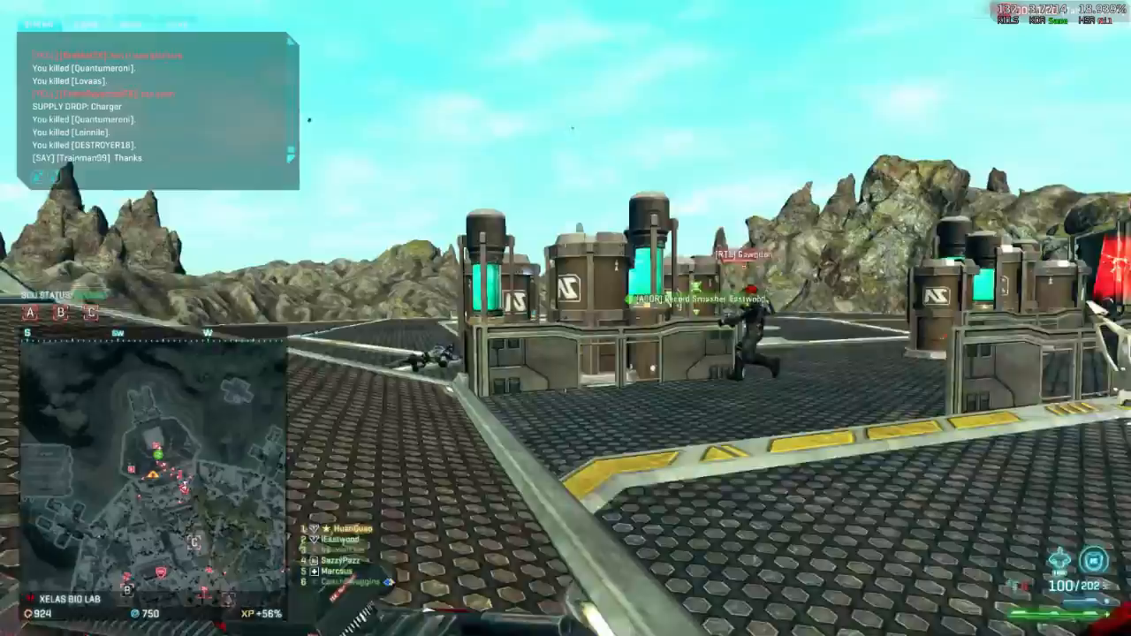
Open UserOptions.ini from the PlanetSide 2 folder in Notepad to view [Display] and [Rendering].
click(565, 319)
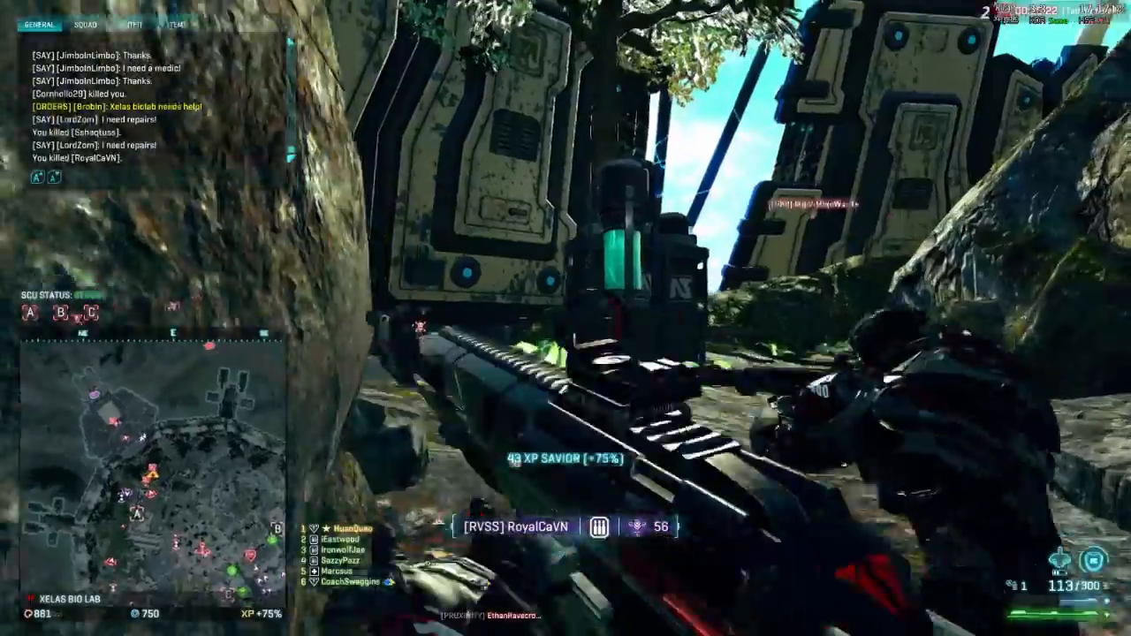
right_click(566, 319)
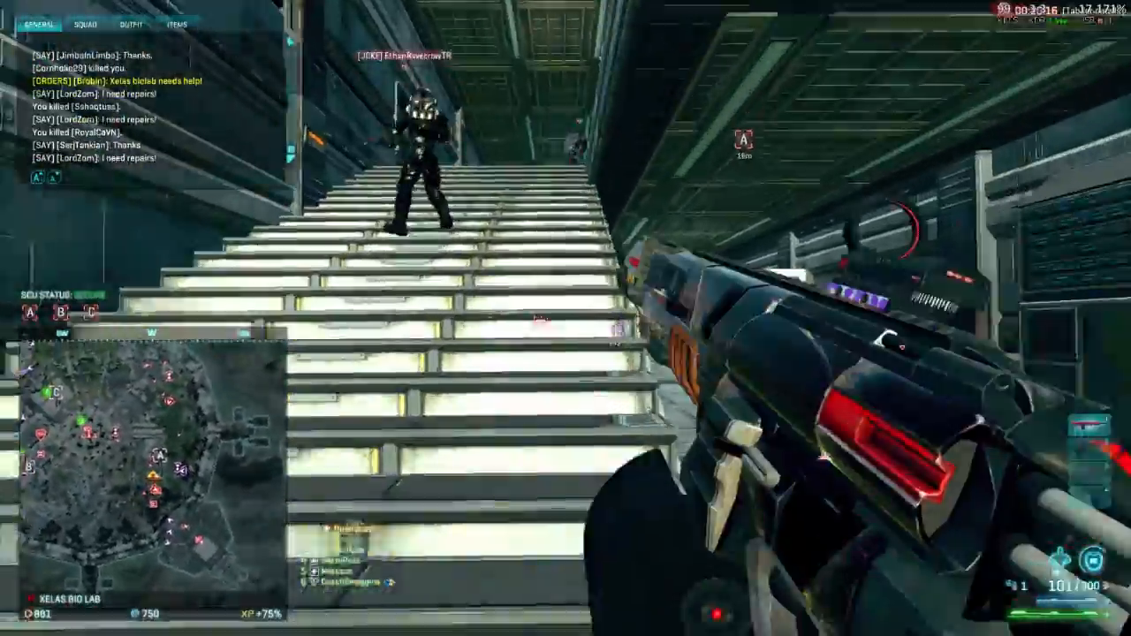
mouse_move(566, 319)
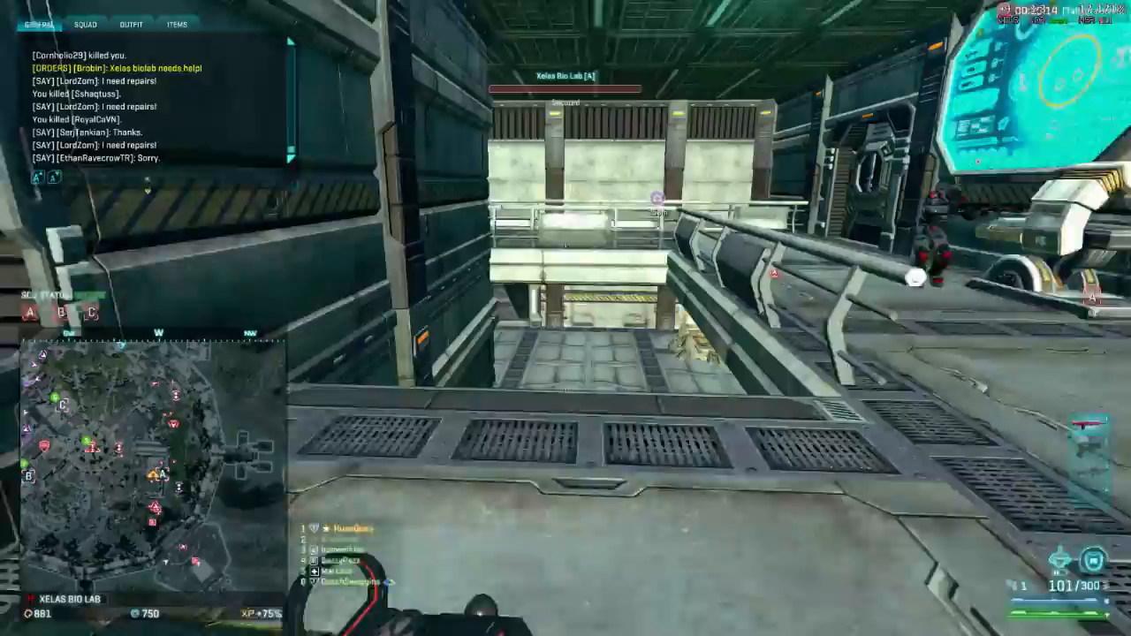
mouse_move(566, 318)
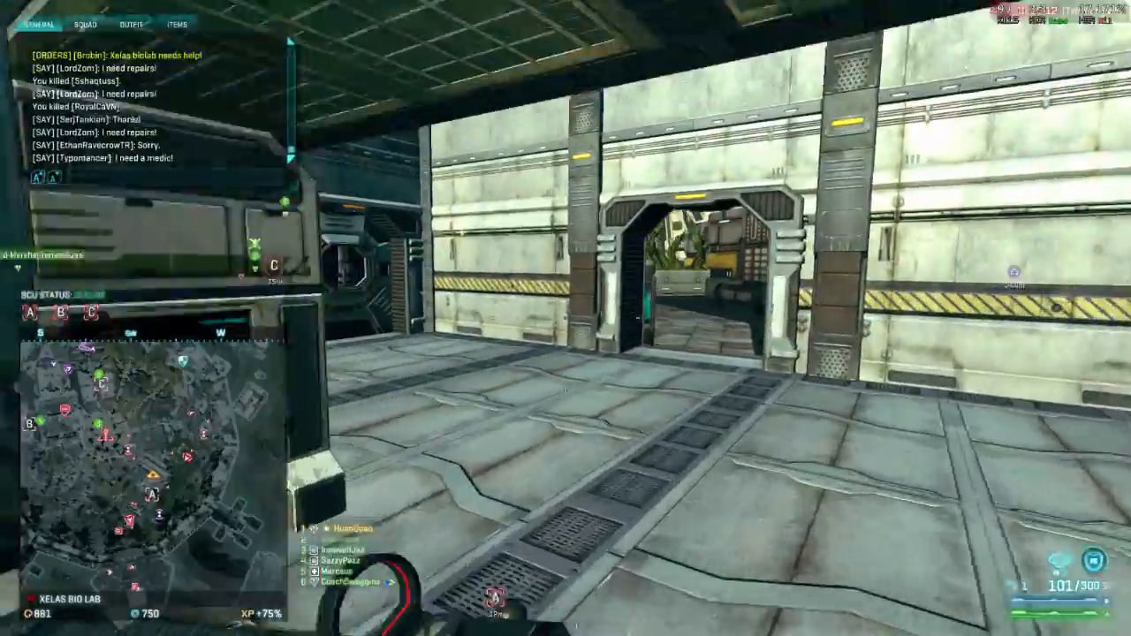
mouse_move(566, 318)
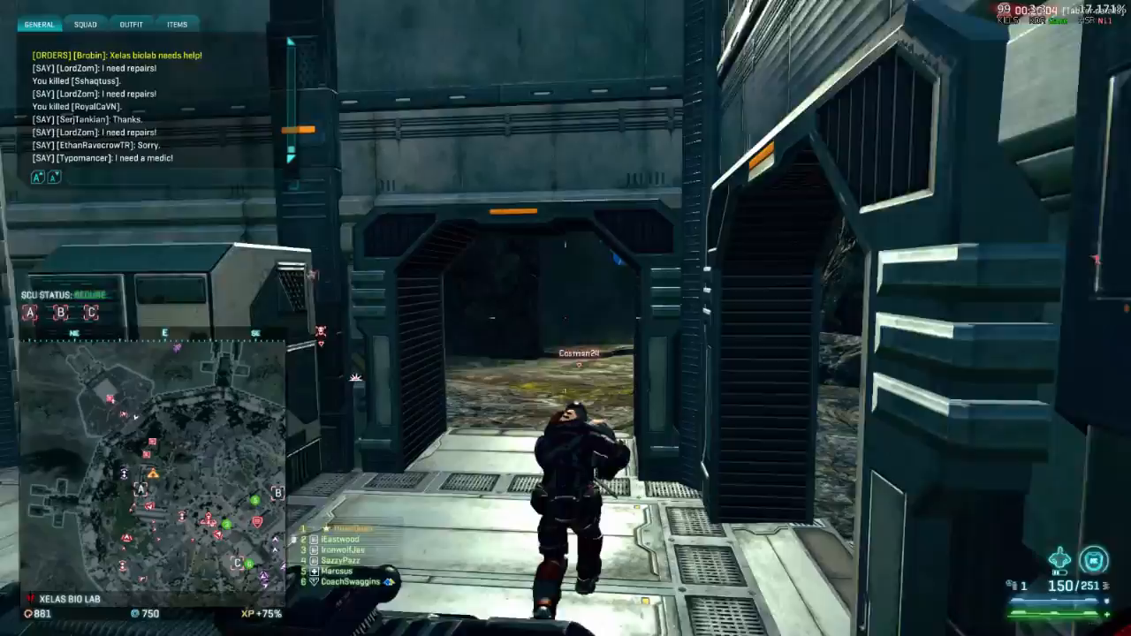
right_click(566, 319)
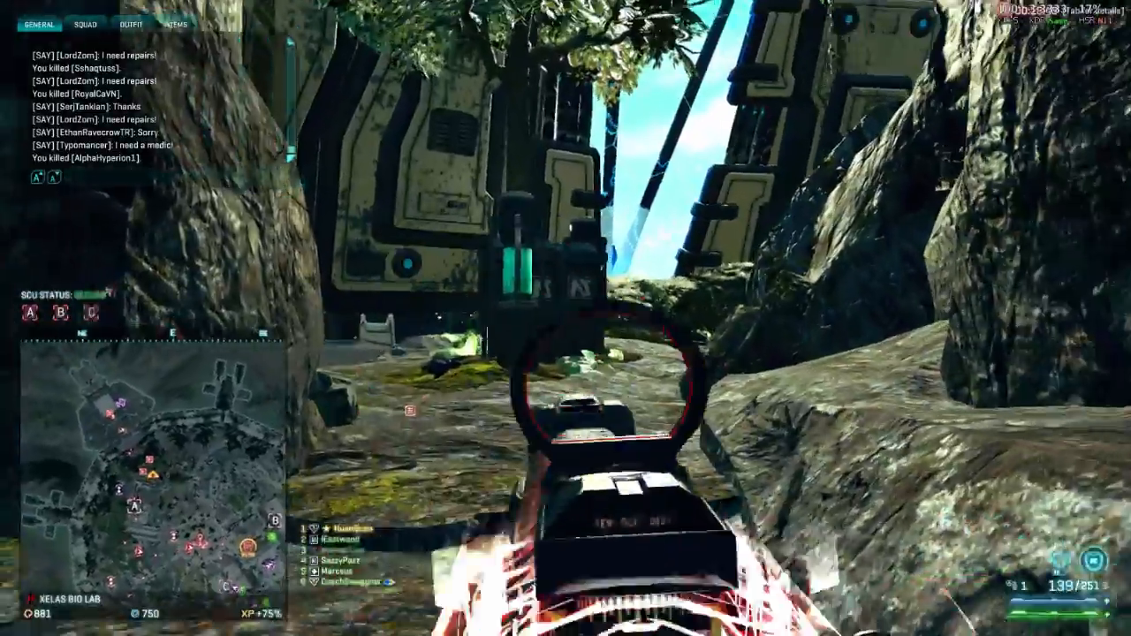
click(565, 318)
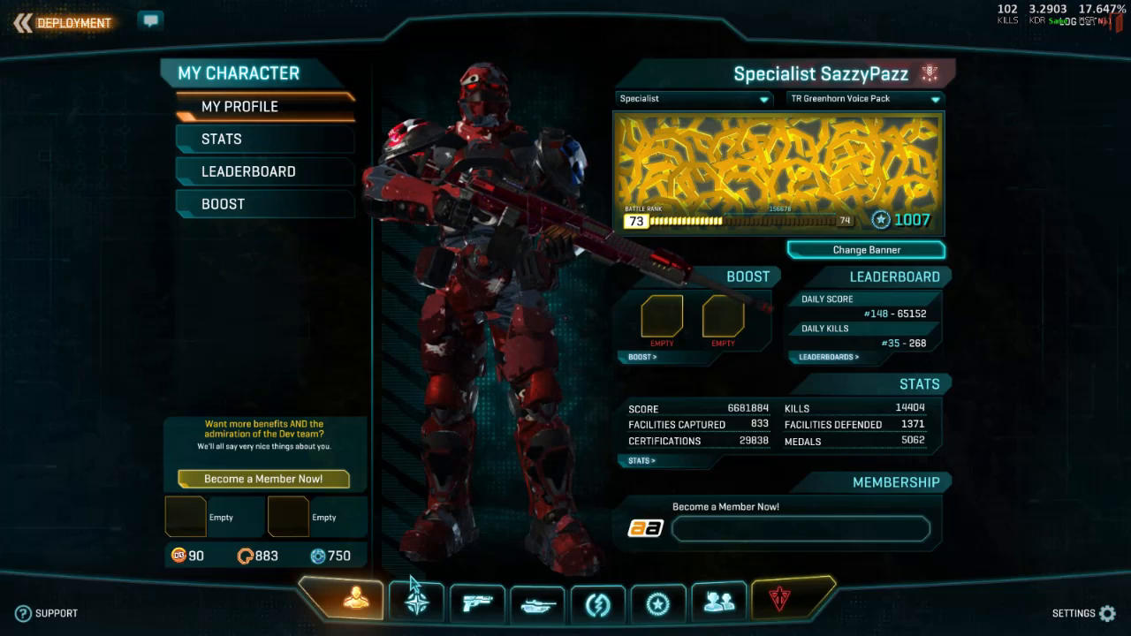
click(417, 603)
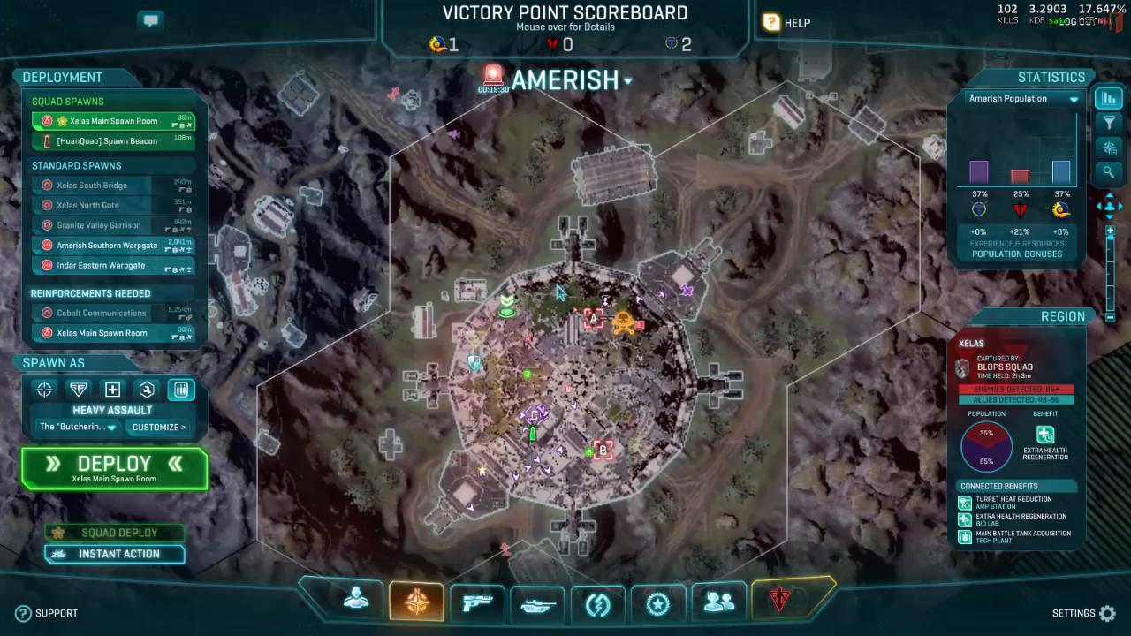
click(113, 464)
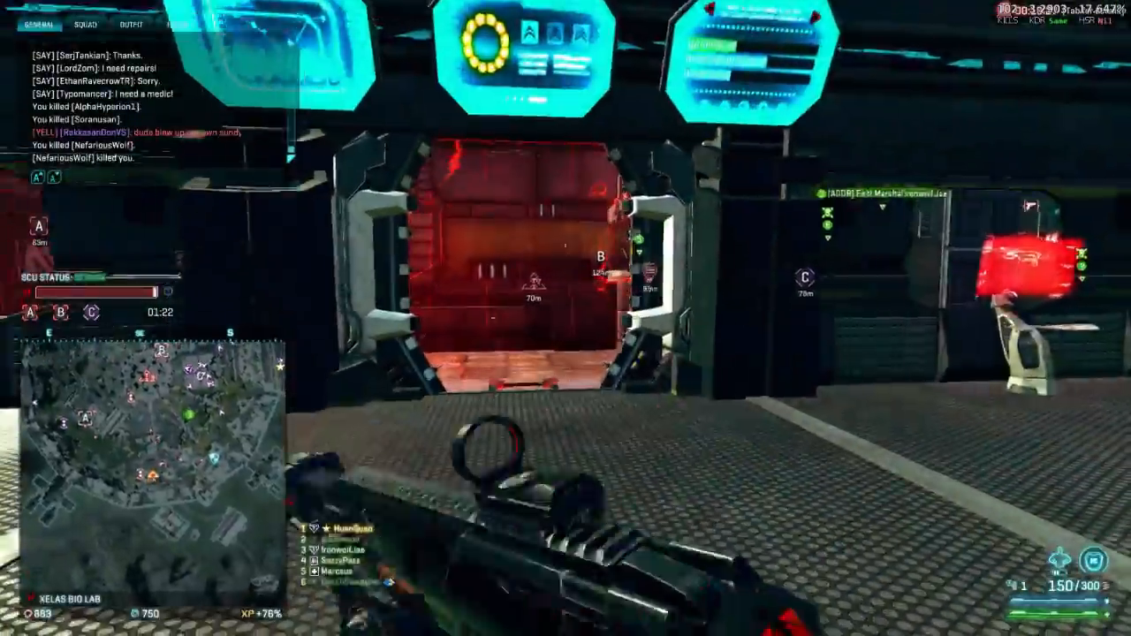
mouse_move(566, 318)
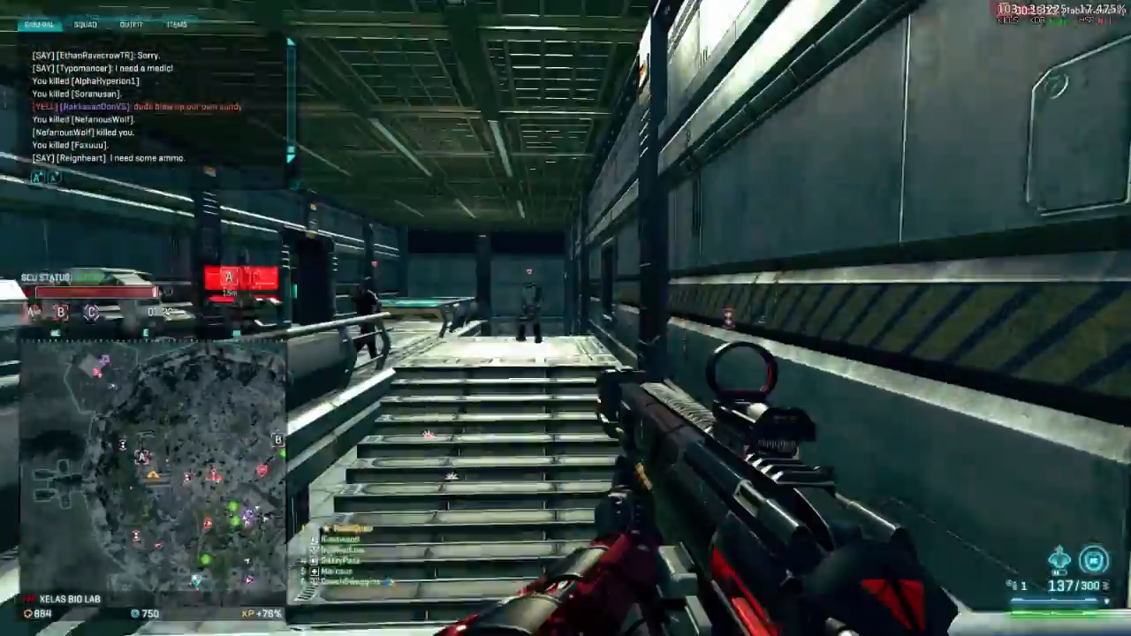
mouse_move(565, 318)
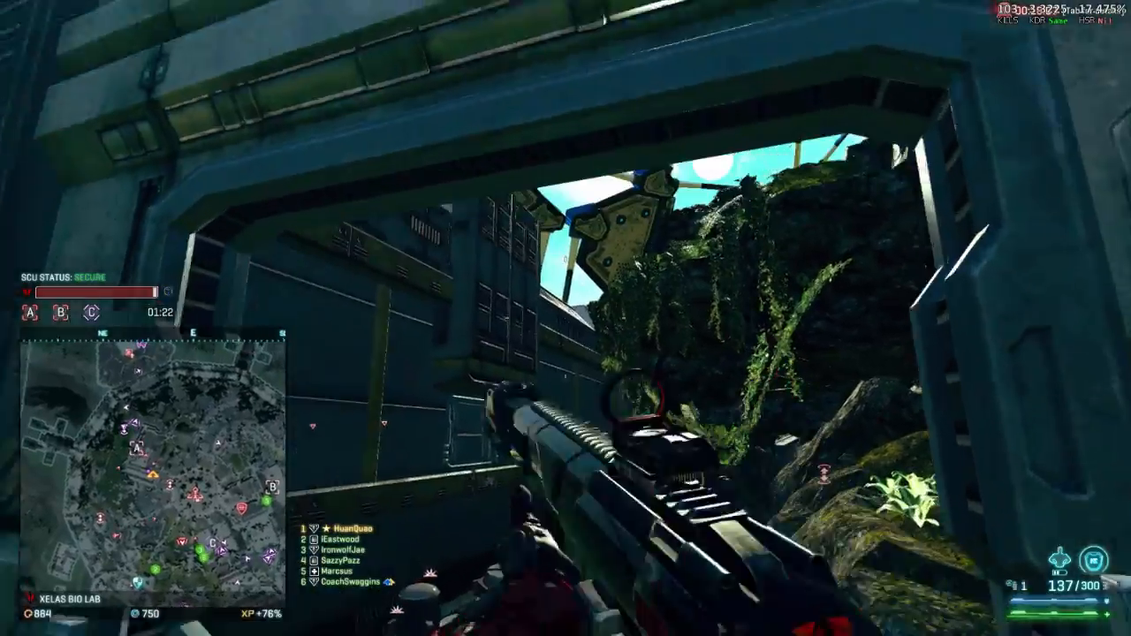
mouse_move(566, 318)
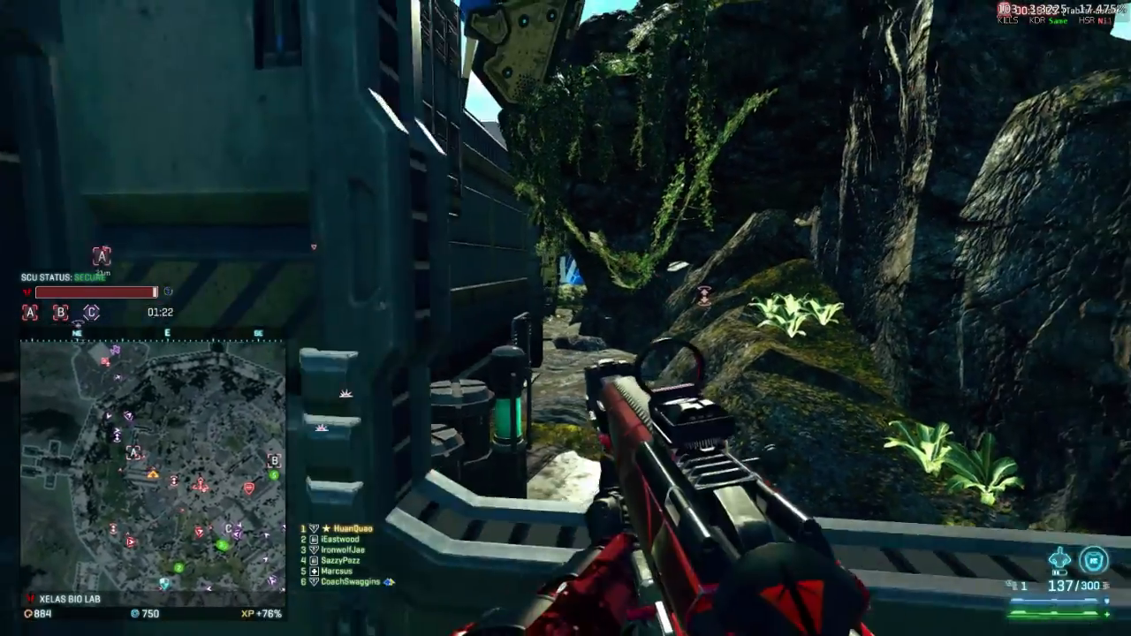
click(566, 319)
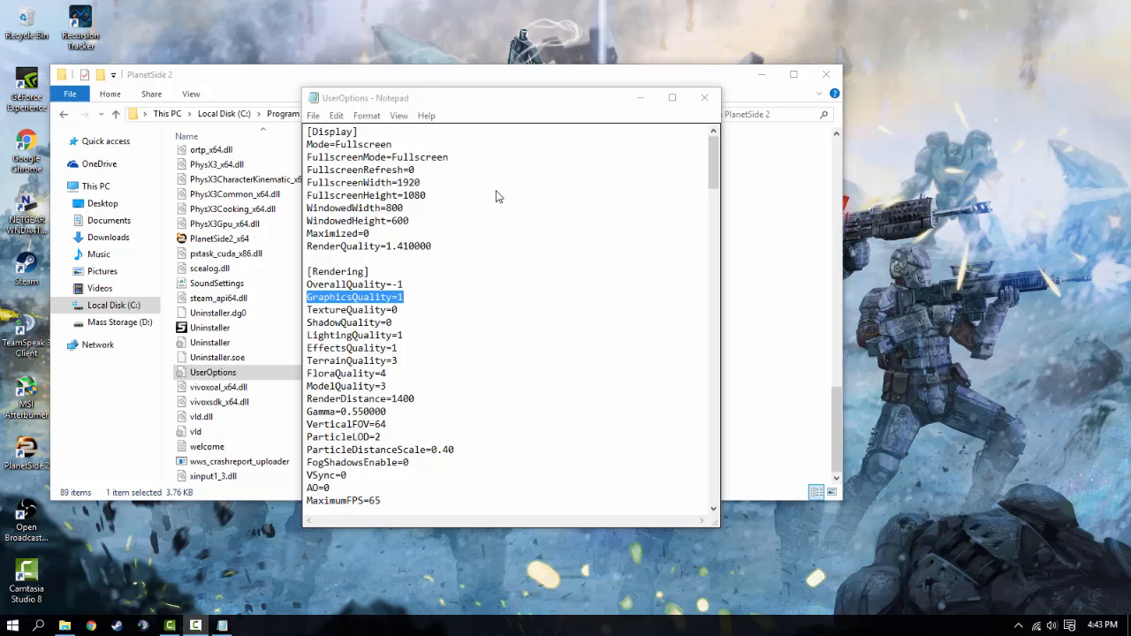
mouse_move(409, 124)
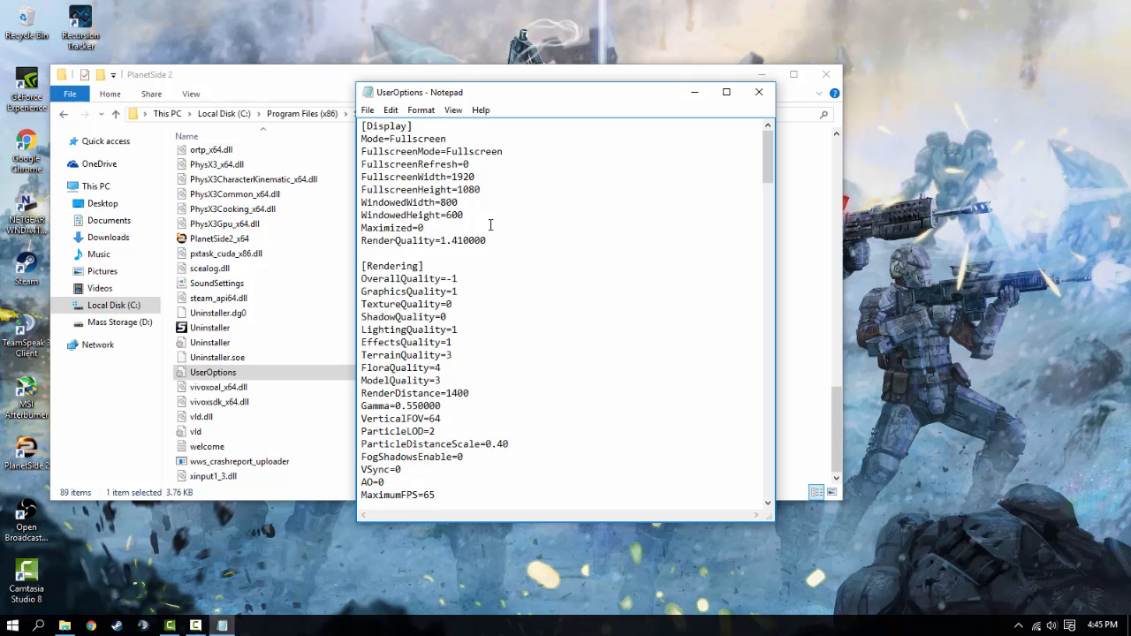
click(423, 228)
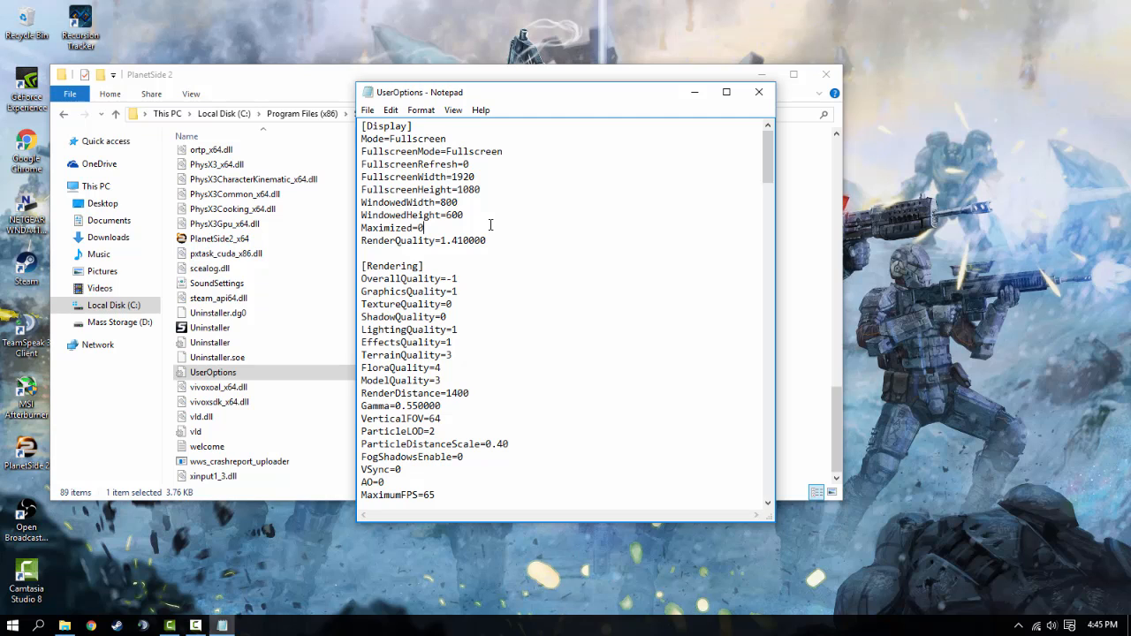
click(486, 241)
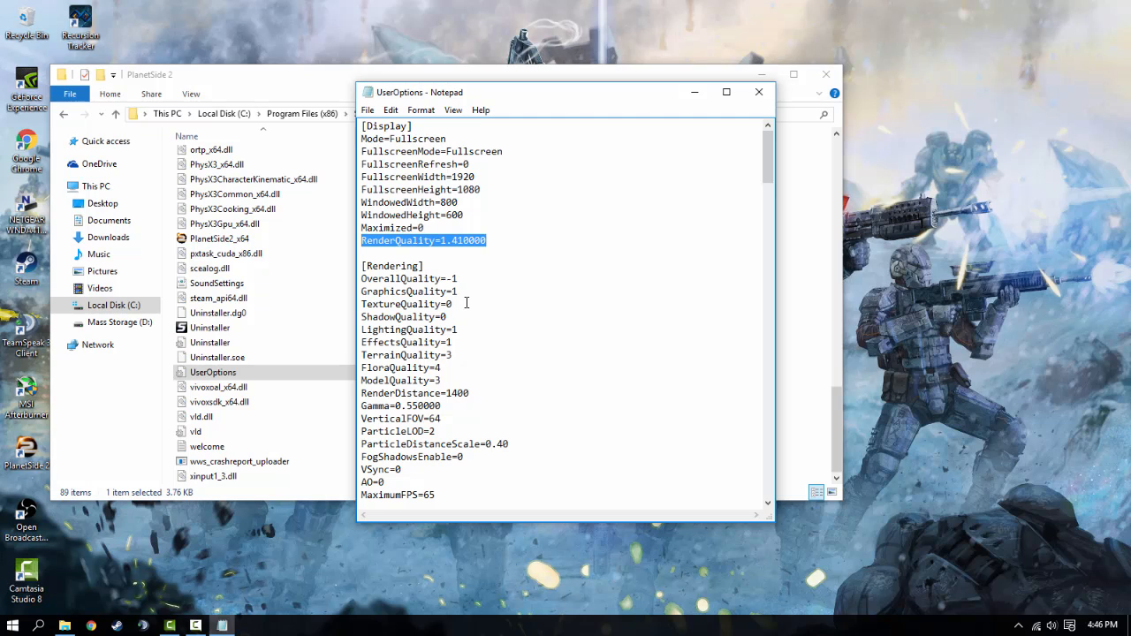
scroll(down, 3)
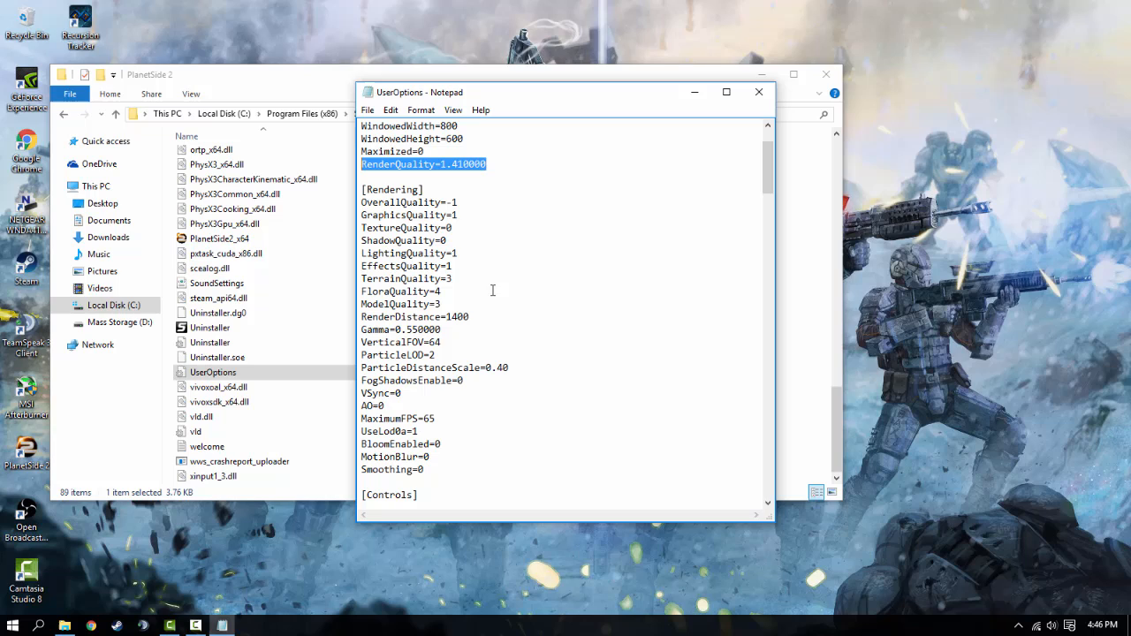
mouse_move(488, 268)
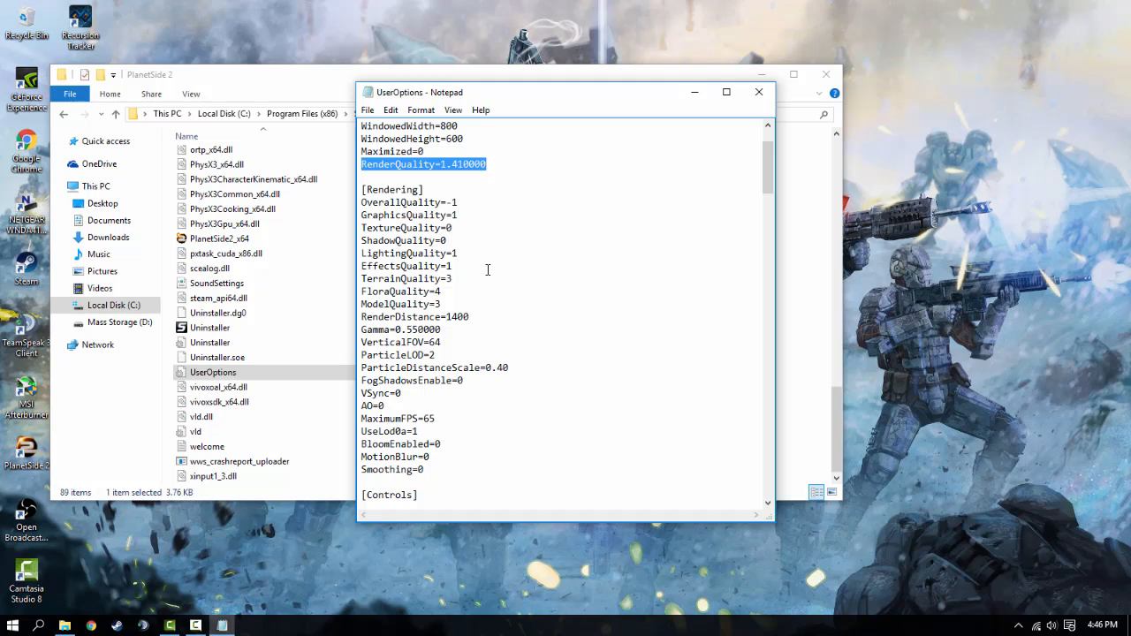
mouse_move(504, 230)
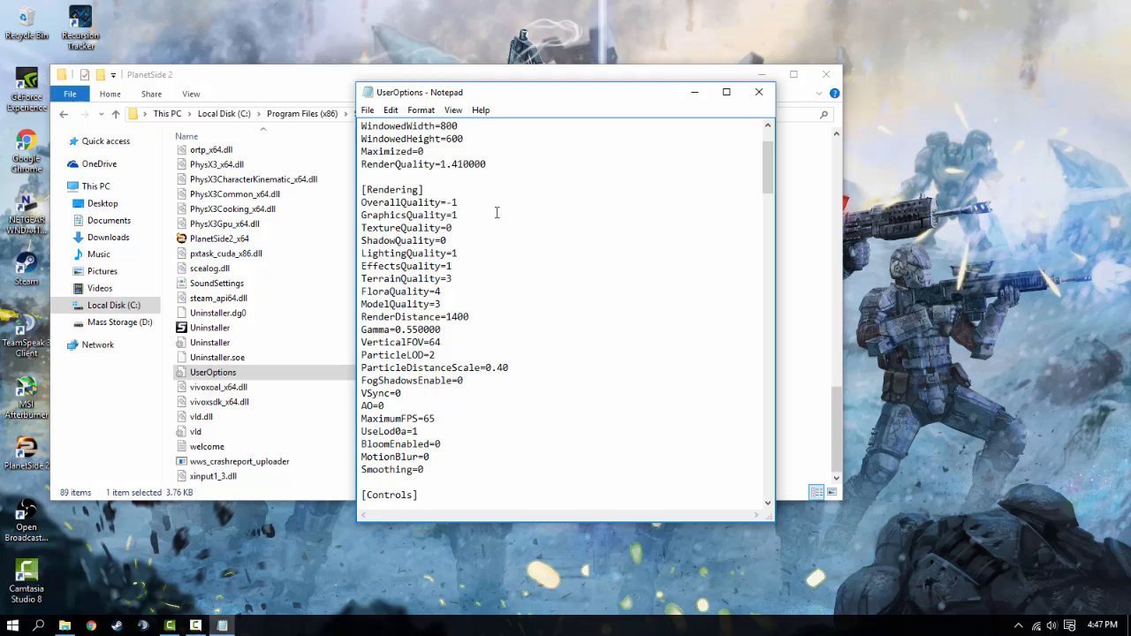
click(458, 215)
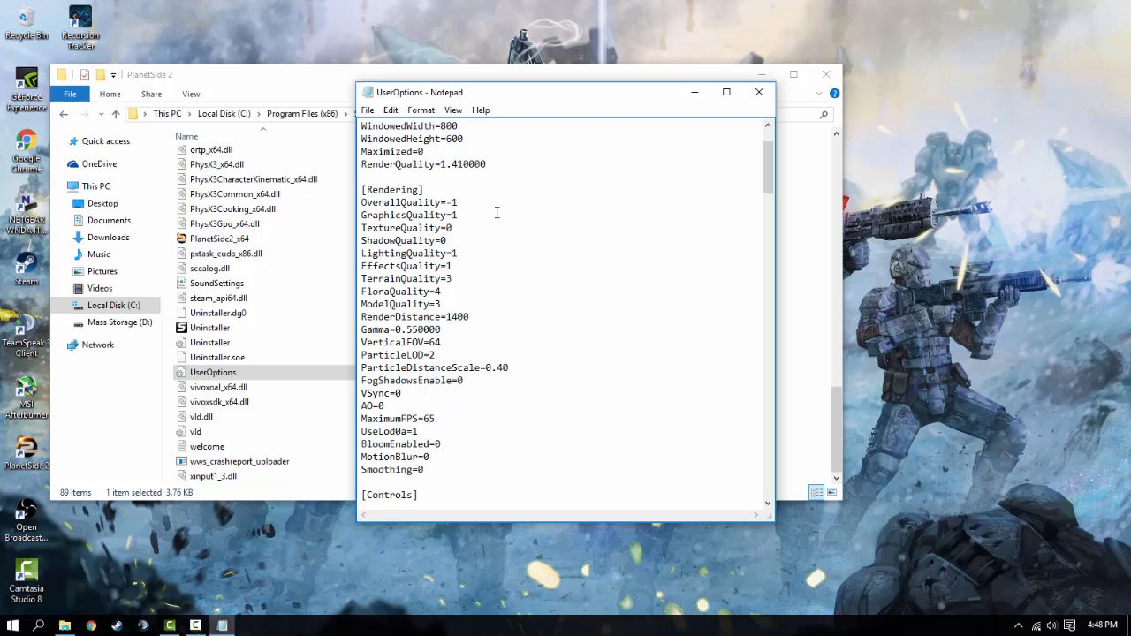
scroll(down, 3)
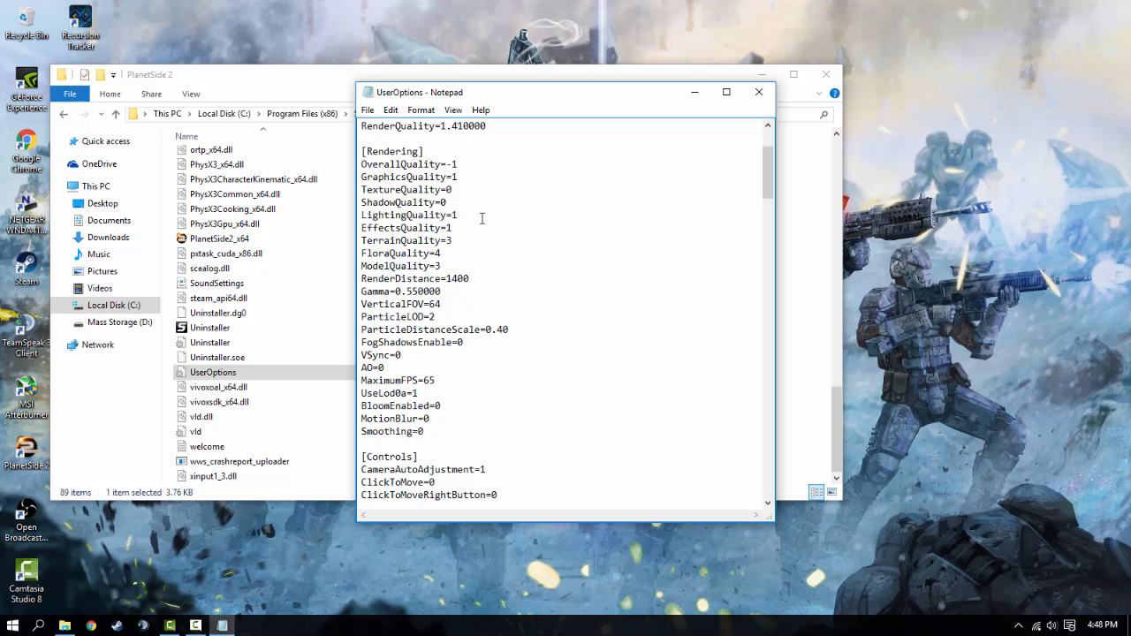
mouse_move(479, 212)
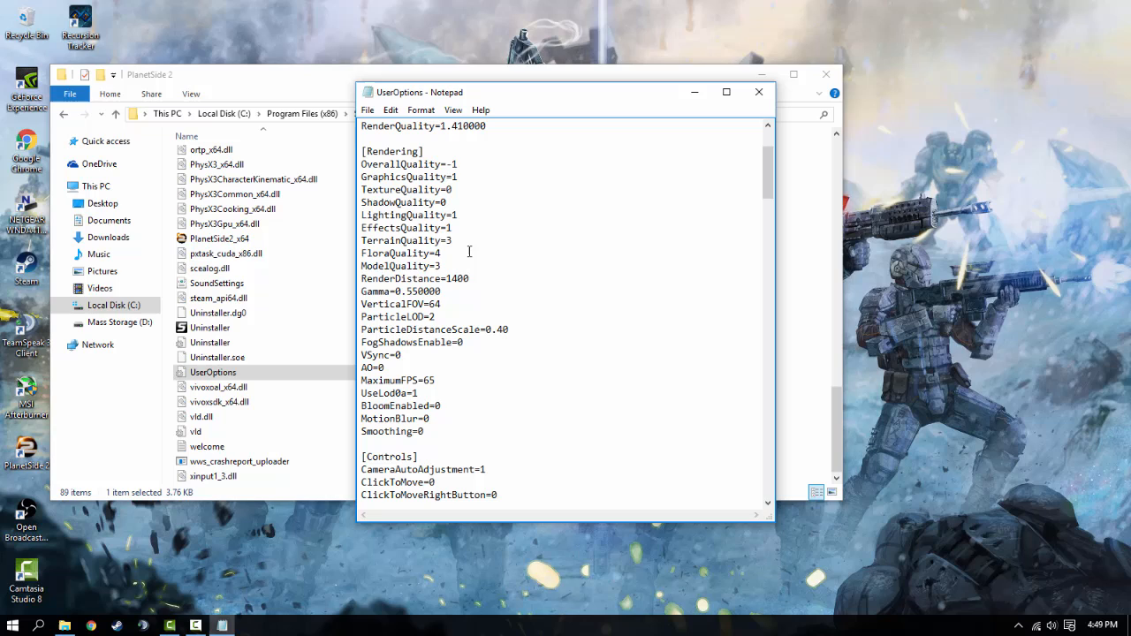
mouse_move(464, 254)
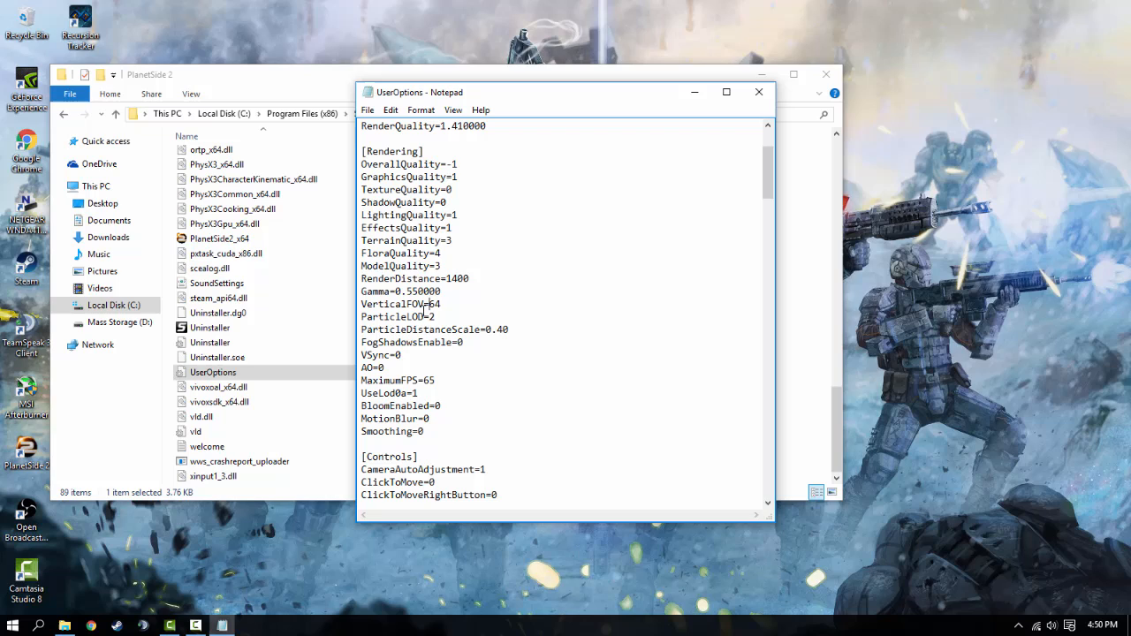
mouse_move(539, 315)
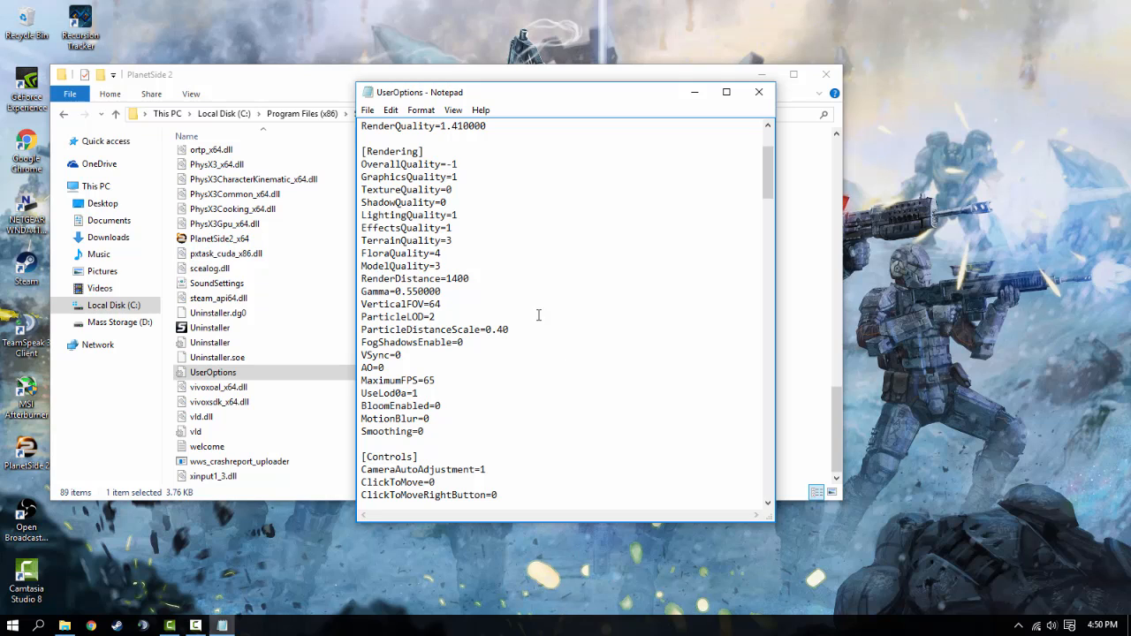
mouse_move(490, 313)
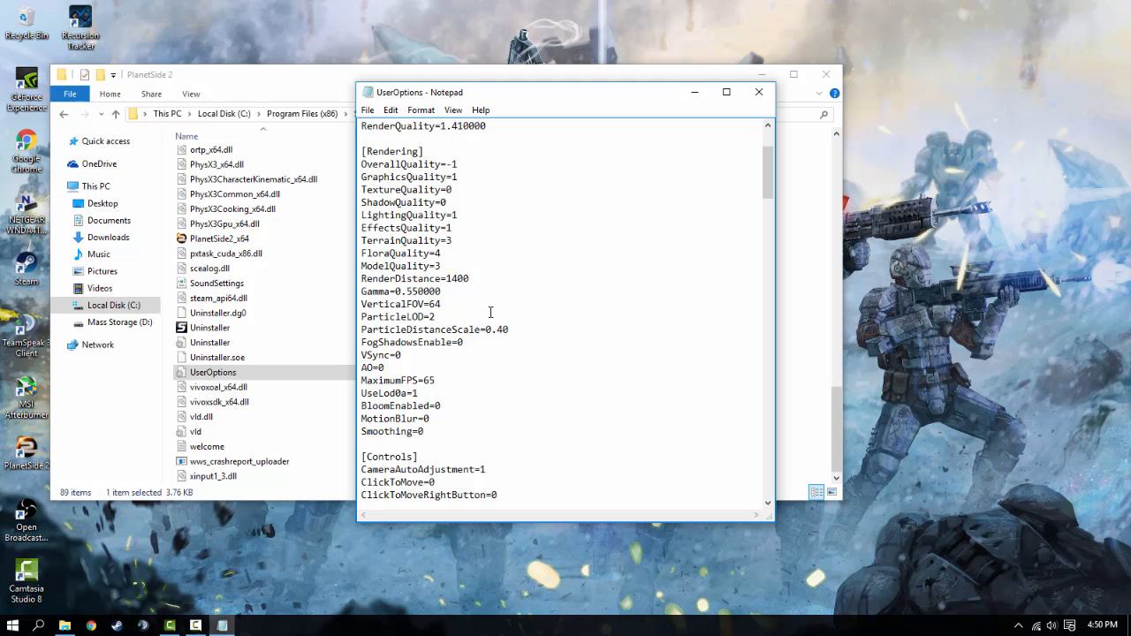
click(436, 316)
text(0)
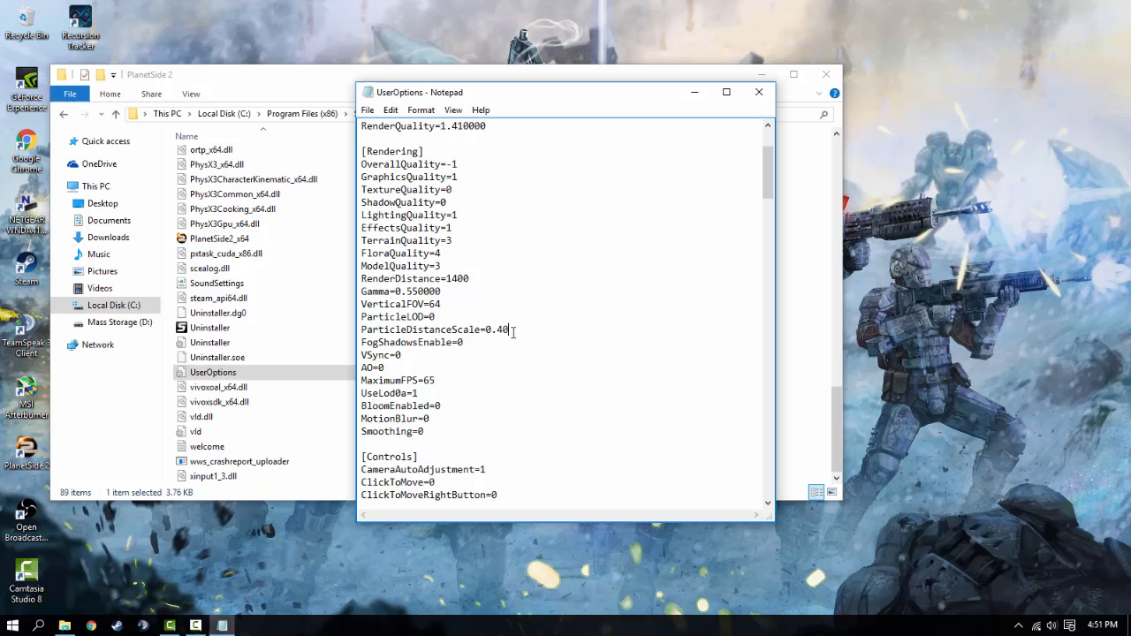
double_click(501, 329)
text(11)
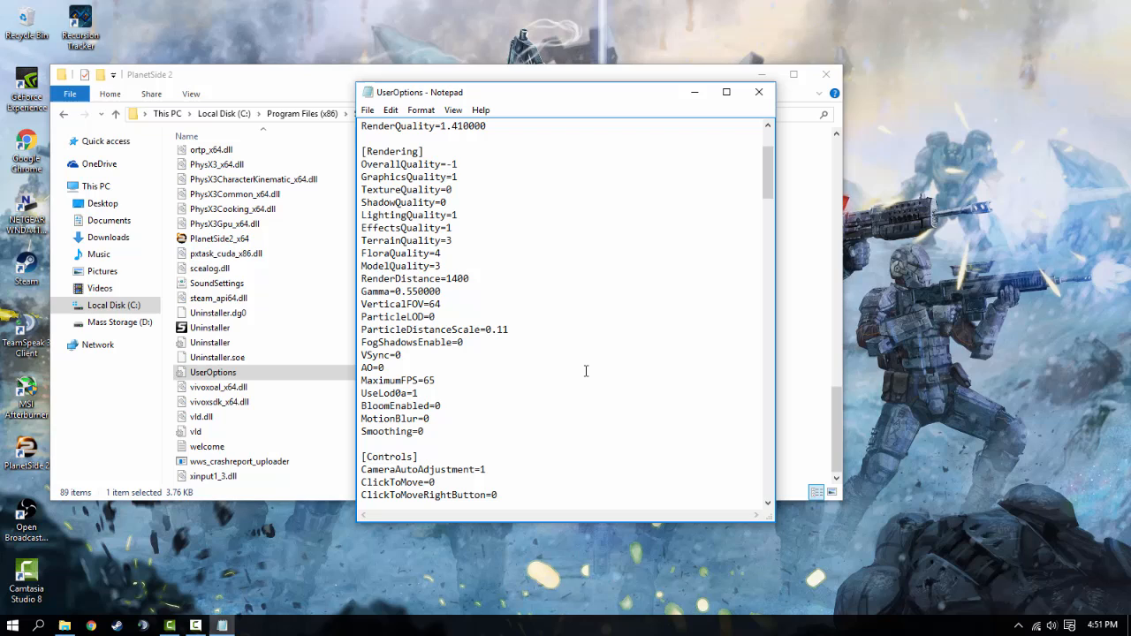
click(508, 329)
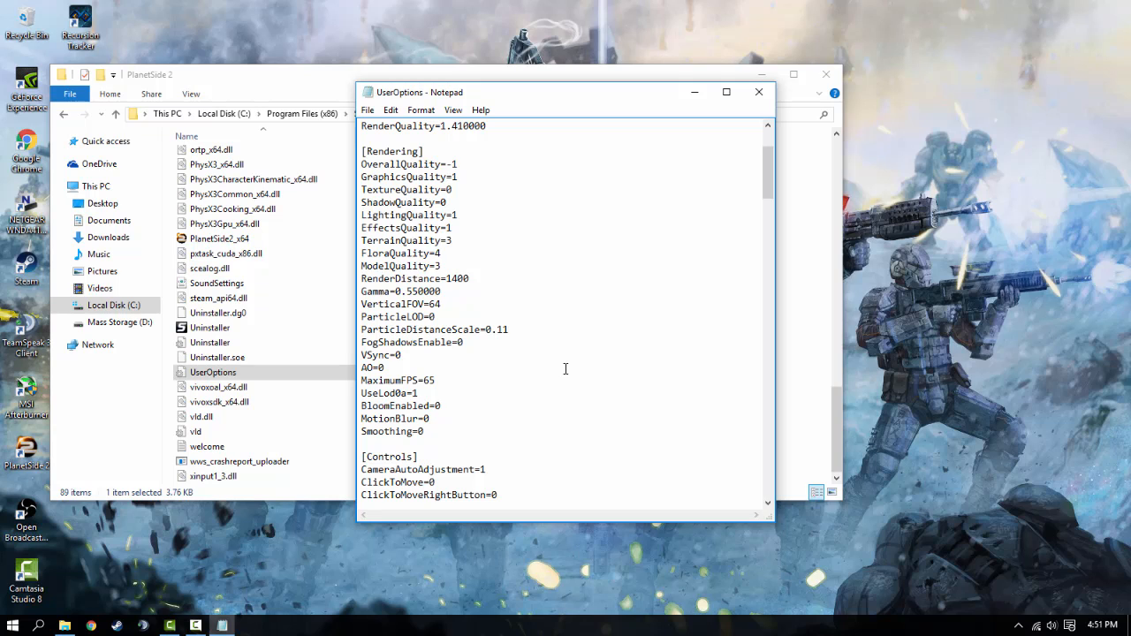
click(508, 329)
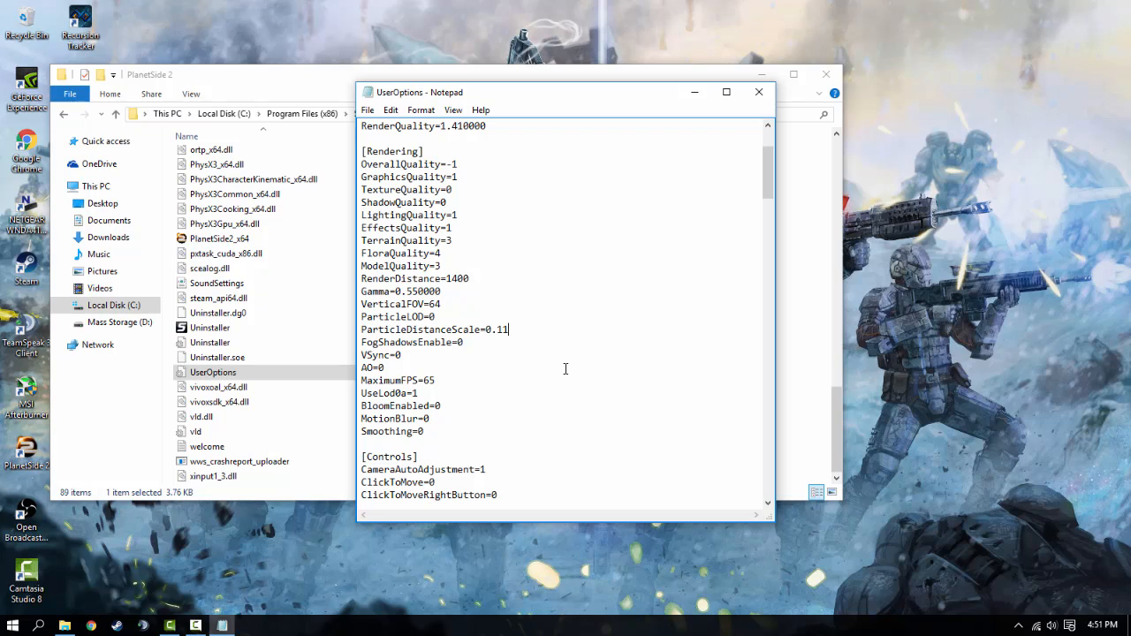
text(2)
text(40)
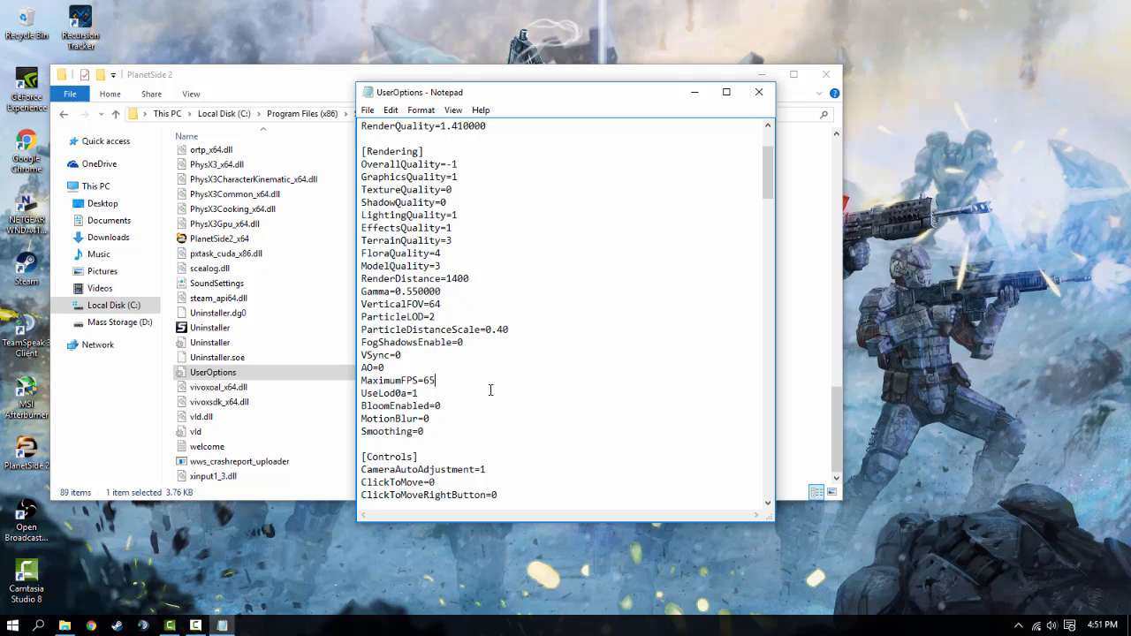
mouse_move(467, 390)
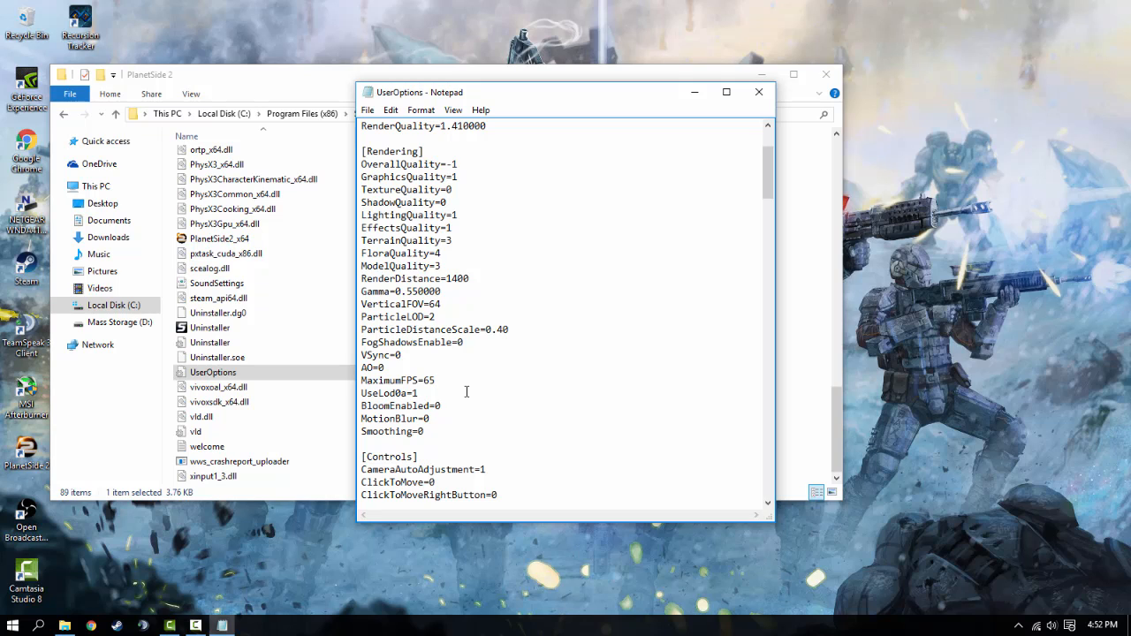
Click into the [Rendering] section of UserOptions.ini in Notepad.
click(435, 380)
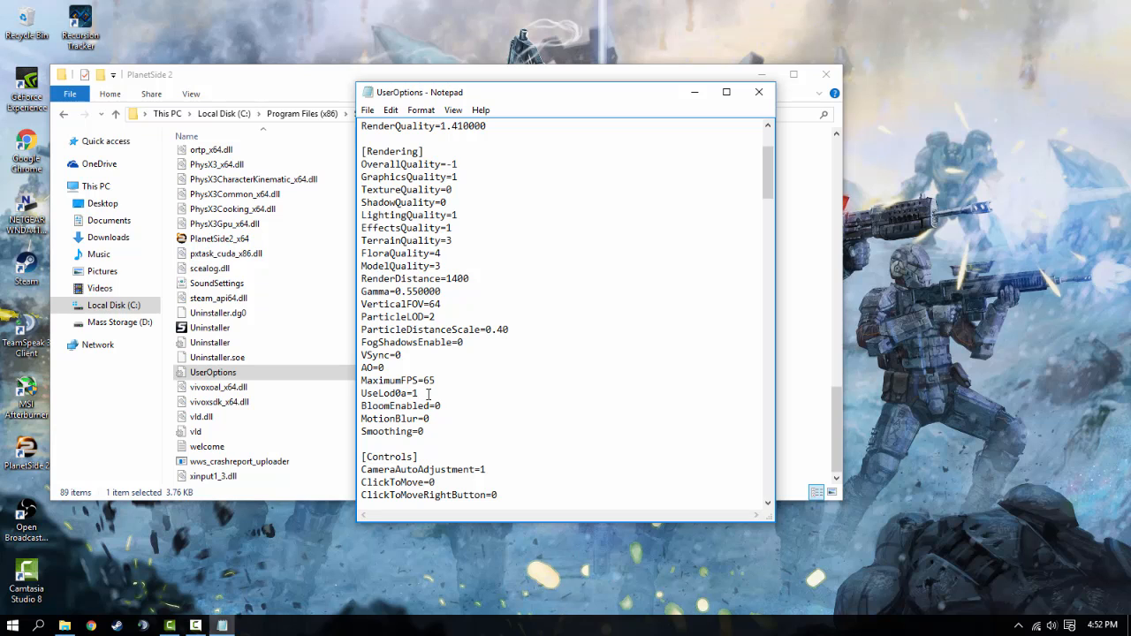
mouse_move(429, 451)
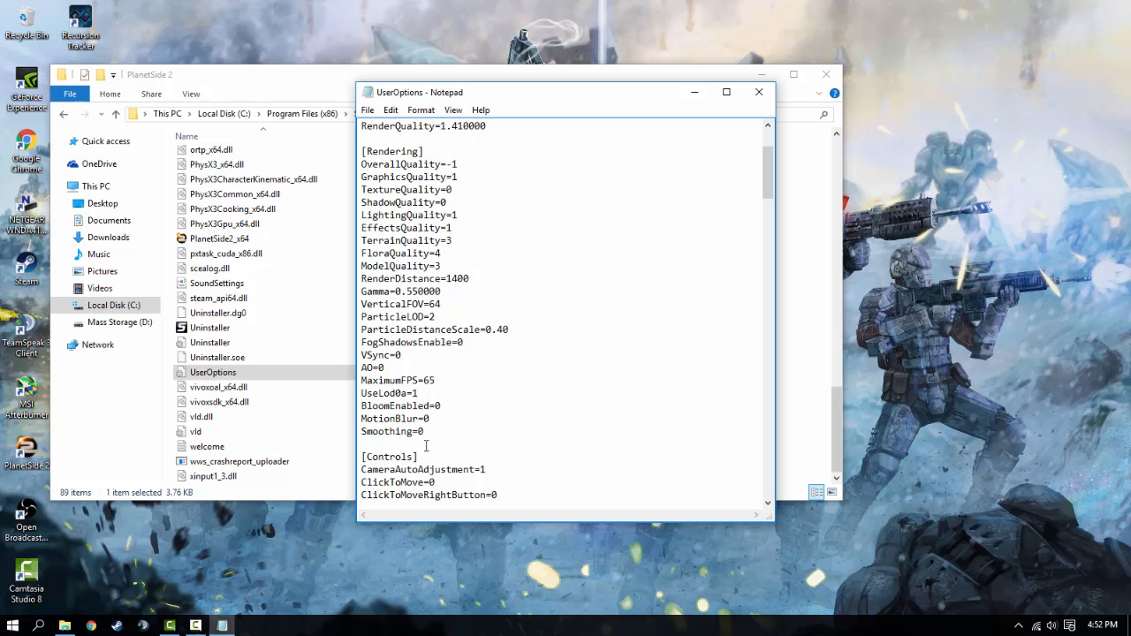
Close the UserOptions.ini Notepad window, returning to the PlanetSide 2 folder.
click(417, 392)
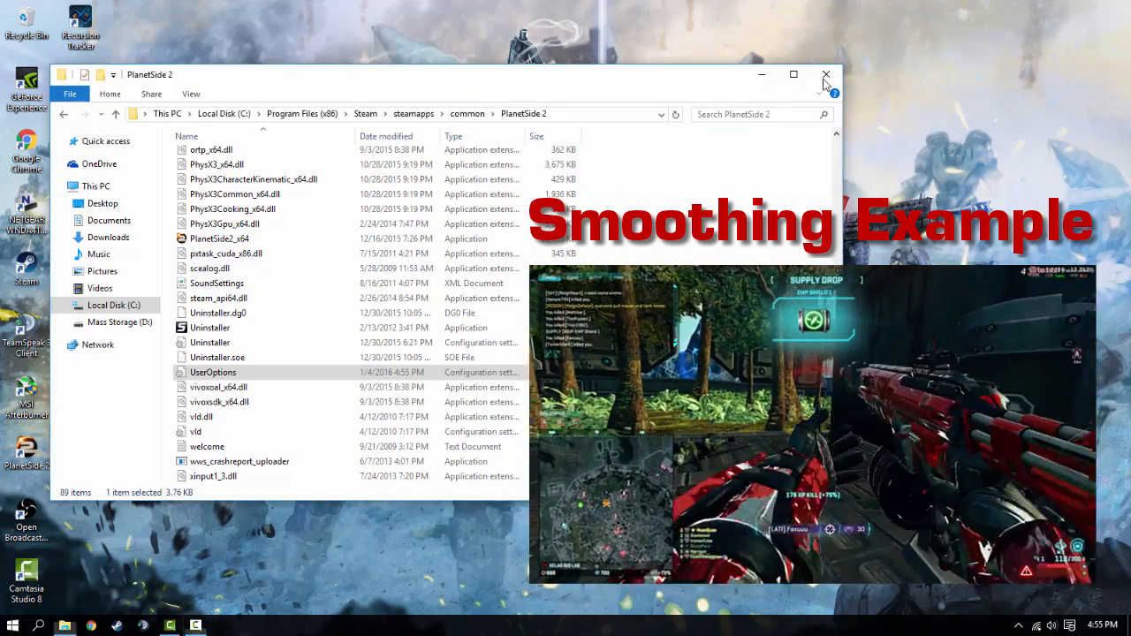
Close the PlanetSide 2 folder and go to Manage 3D settings in NVIDIA Control Panel.
click(827, 74)
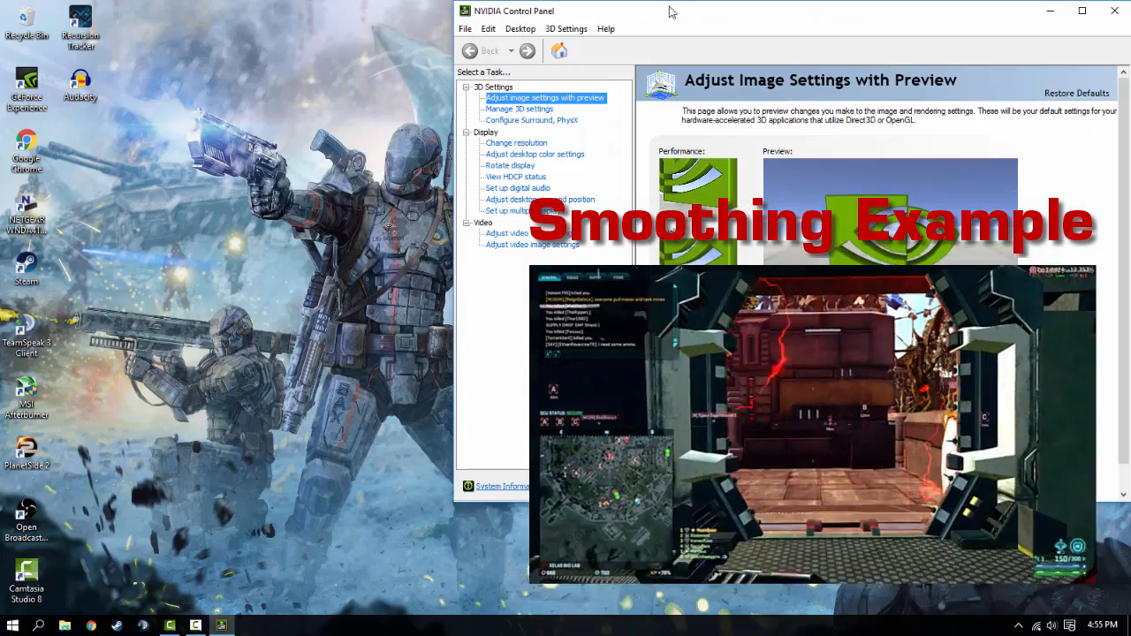
drag(672, 11, 447, 30)
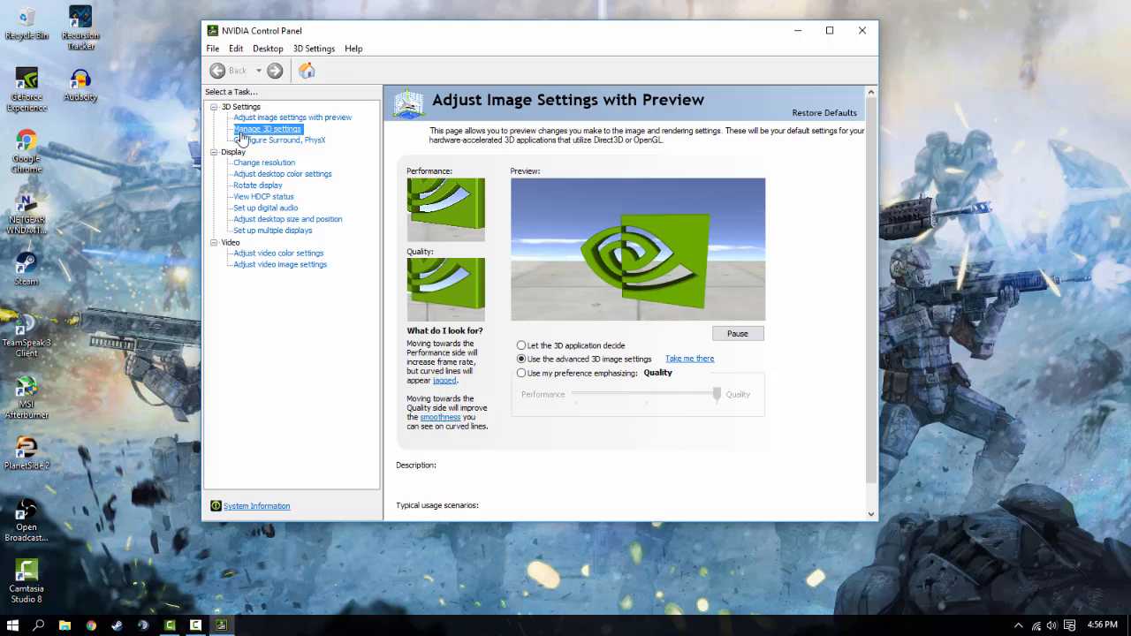
click(268, 129)
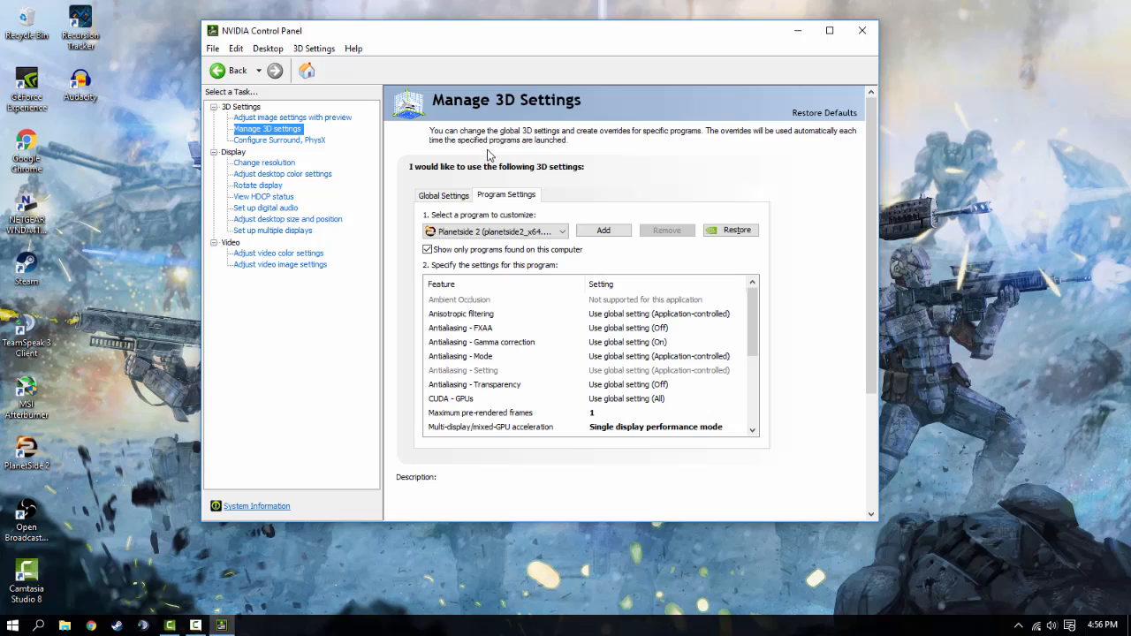
mouse_move(497, 150)
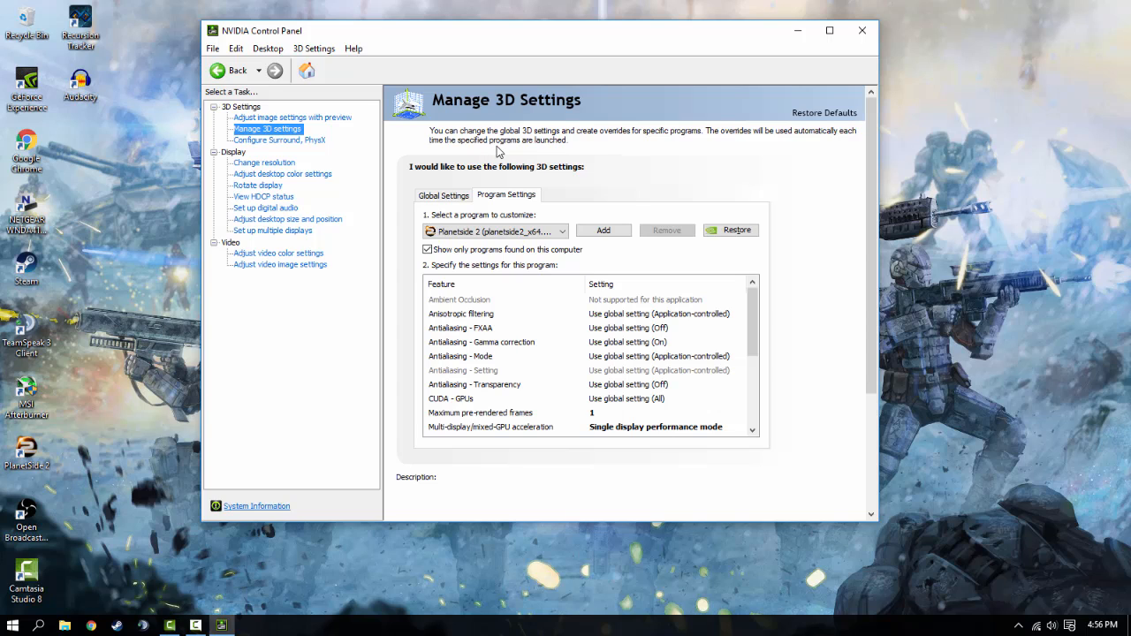
mouse_move(510, 190)
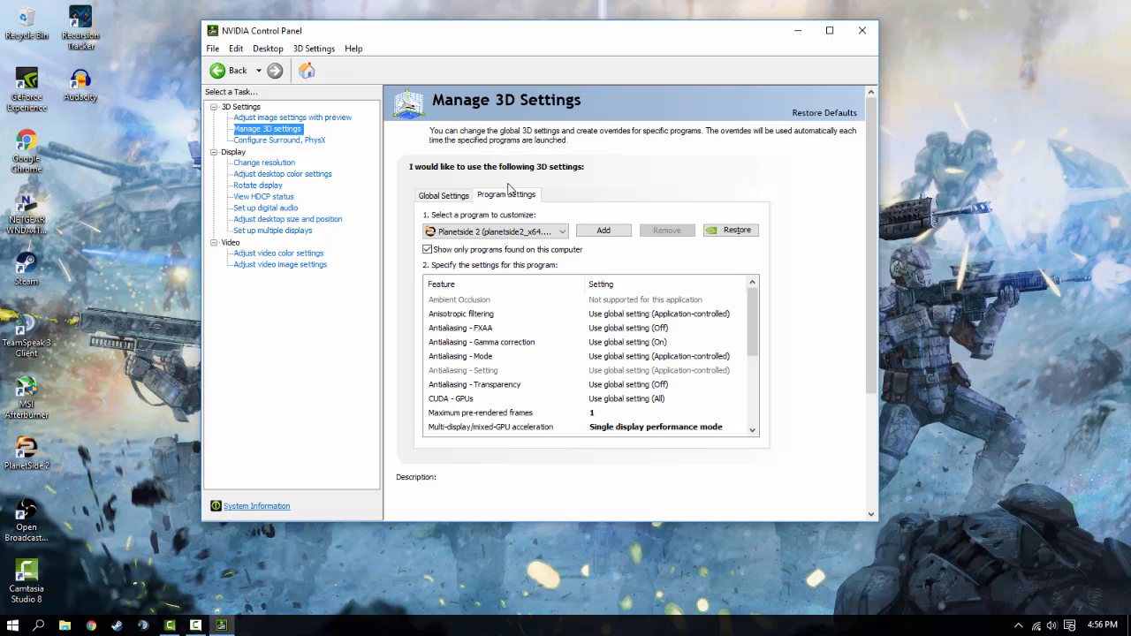
Show PlanetSide 2's per-program 3D settings list on the Program Settings tab.
click(505, 194)
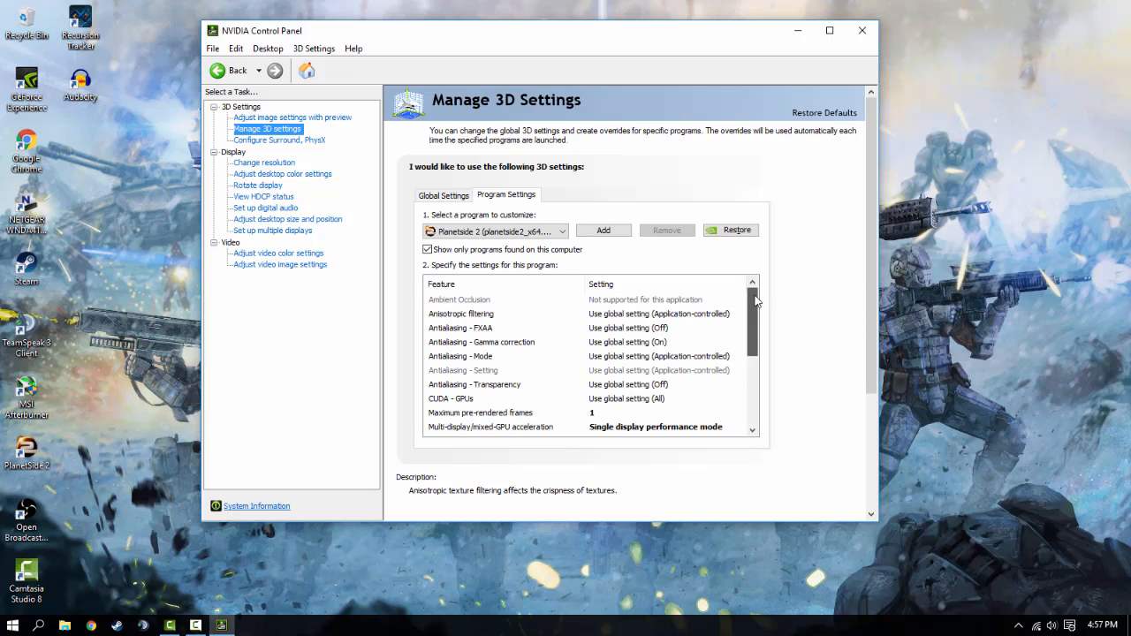
mouse_move(759, 307)
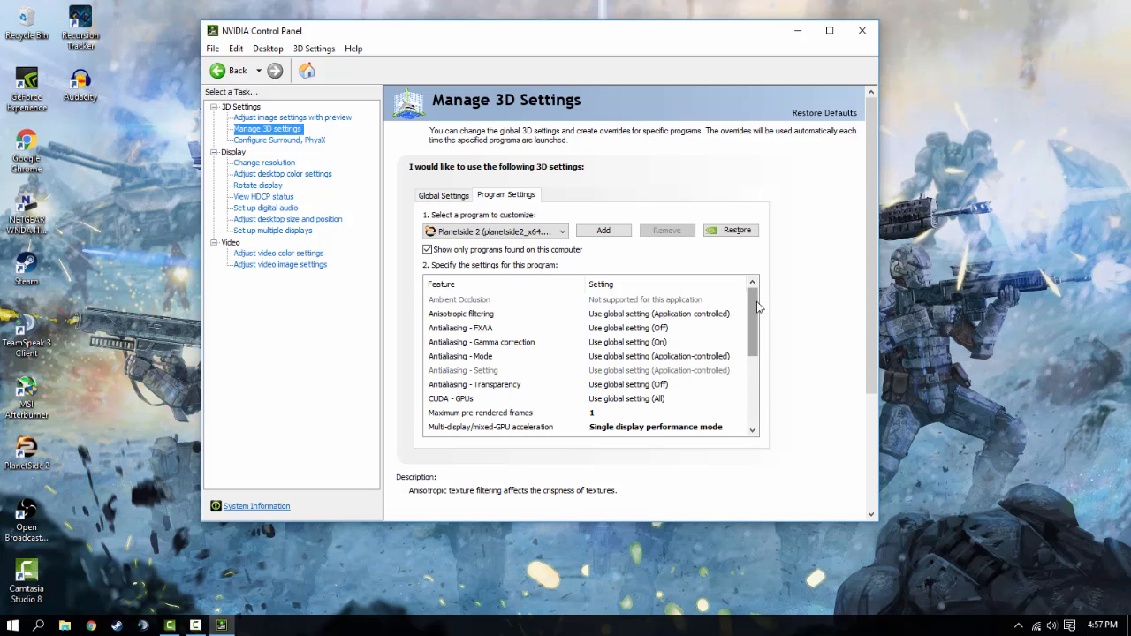
scroll(down, 3)
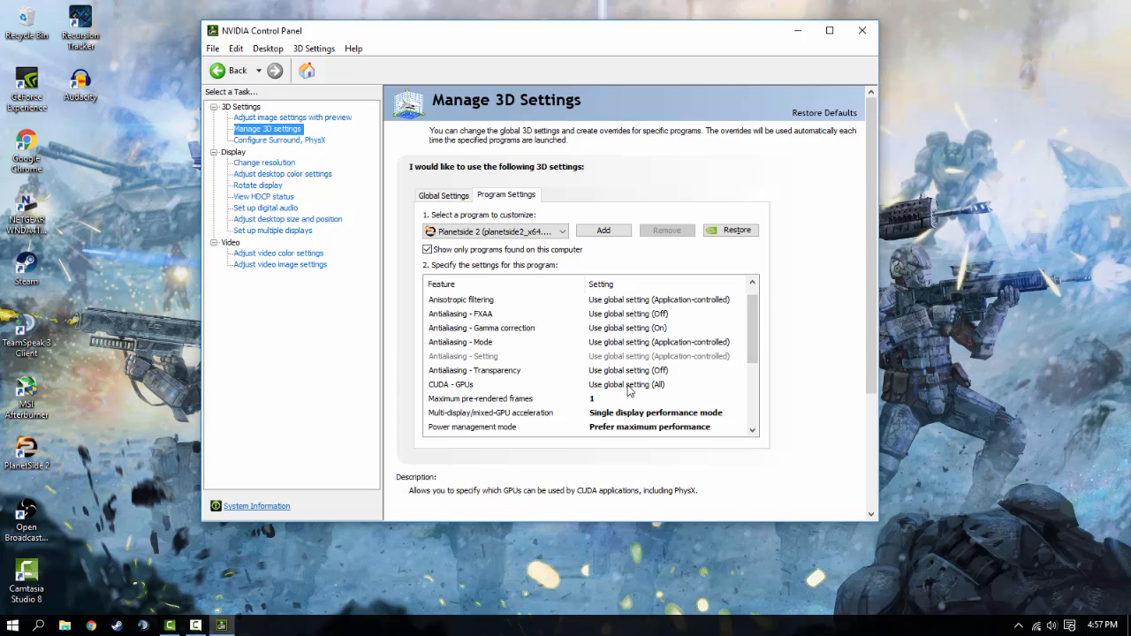
scroll(down, 3)
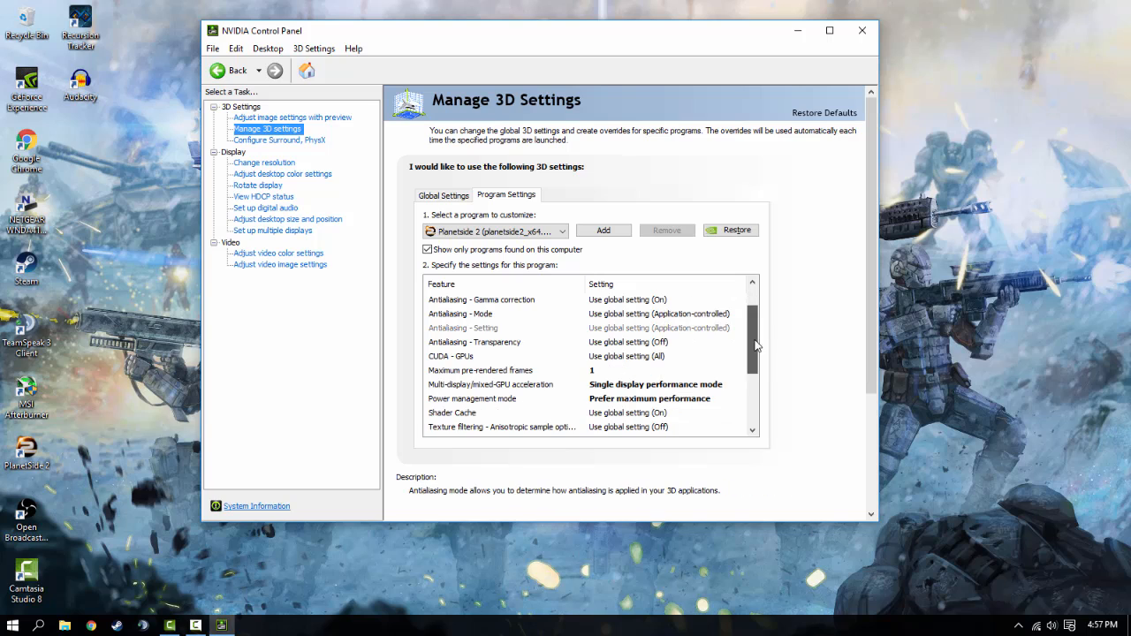
click(481, 370)
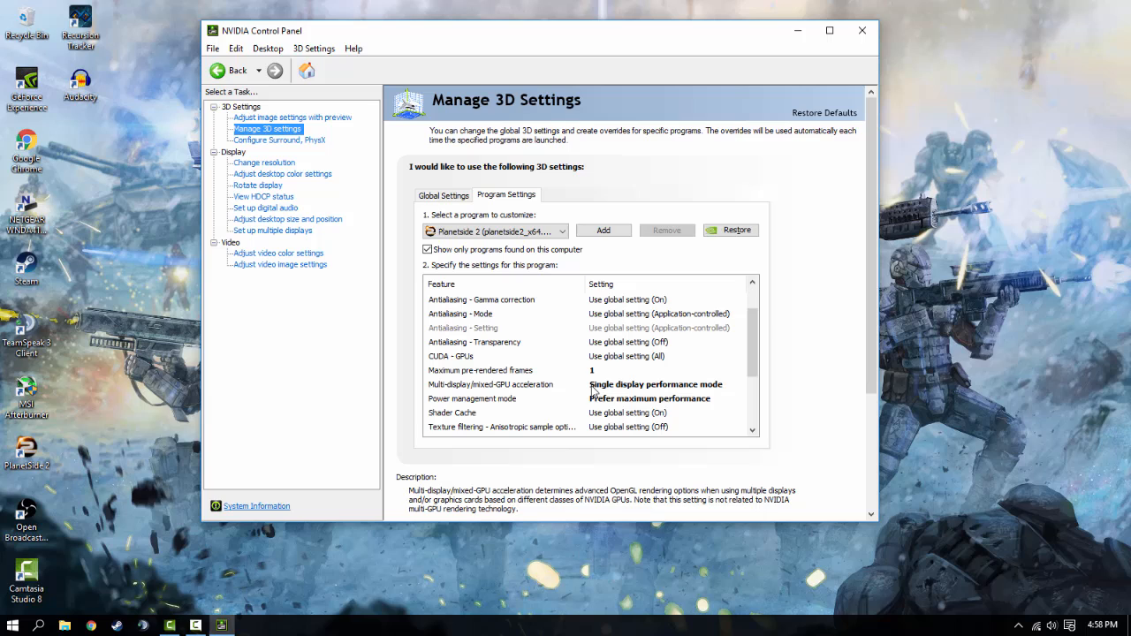
click(472, 398)
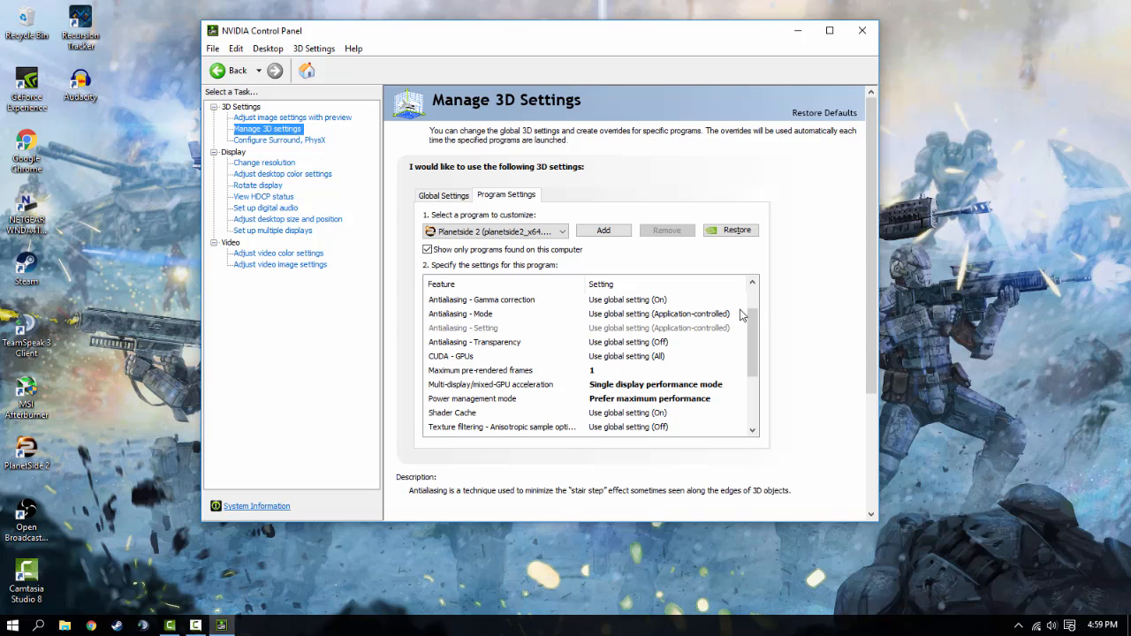
scroll(down, 3)
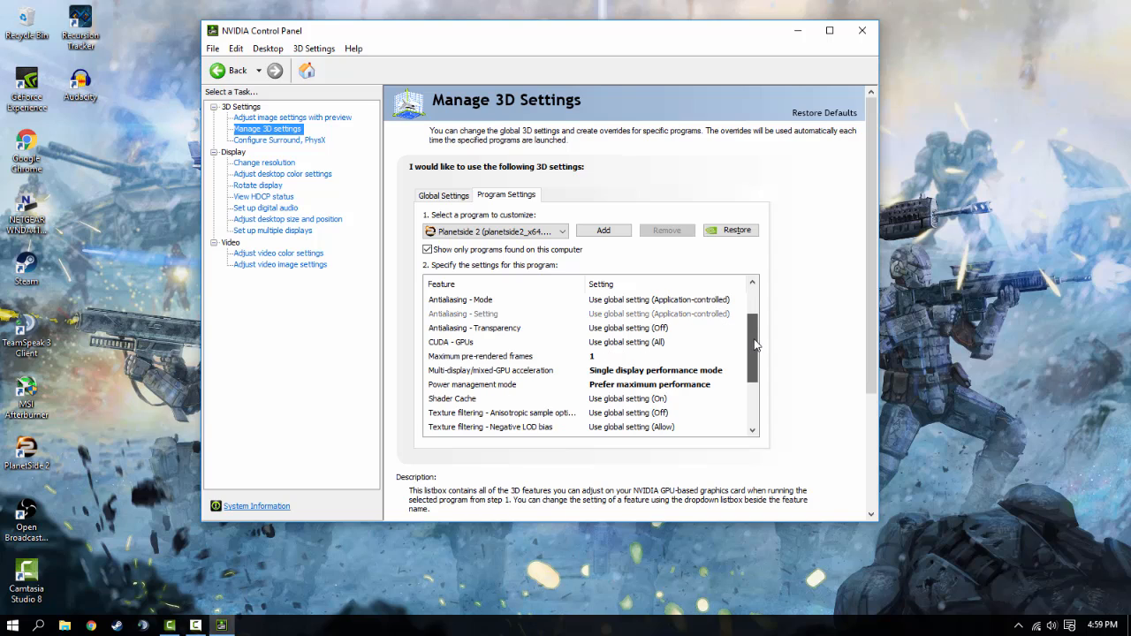
scroll(down, 3)
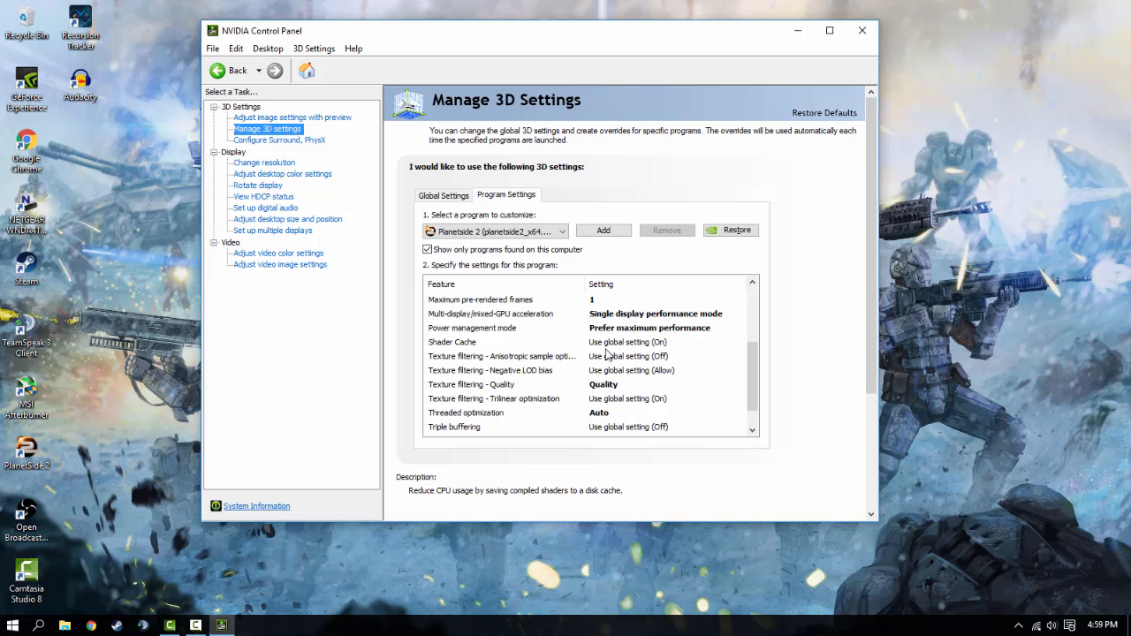
mouse_move(675, 345)
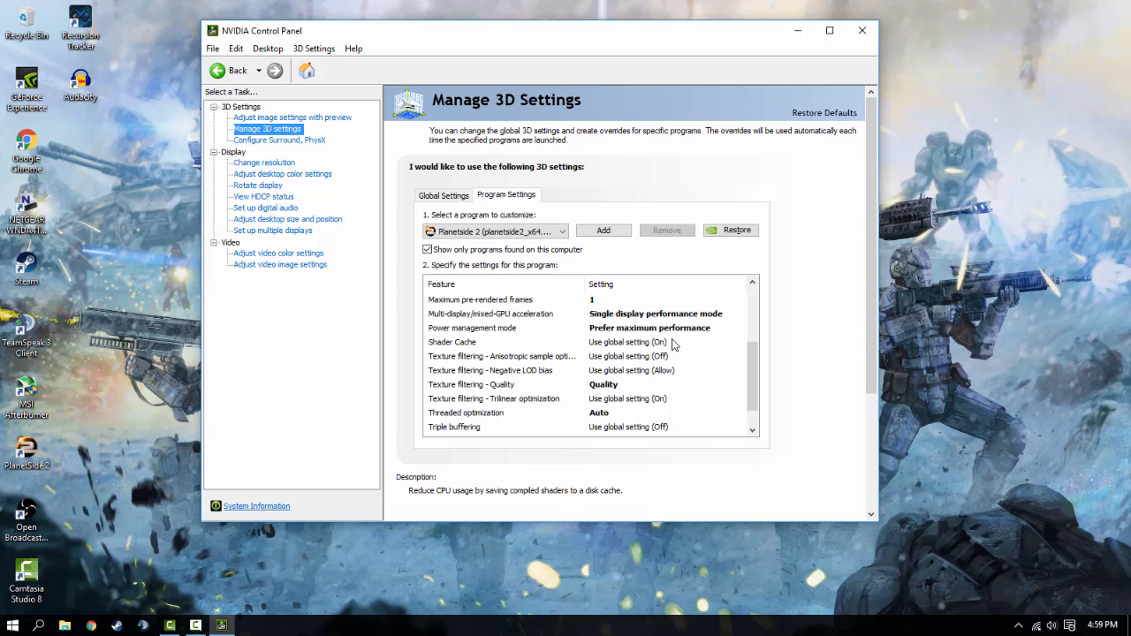
mouse_move(670, 348)
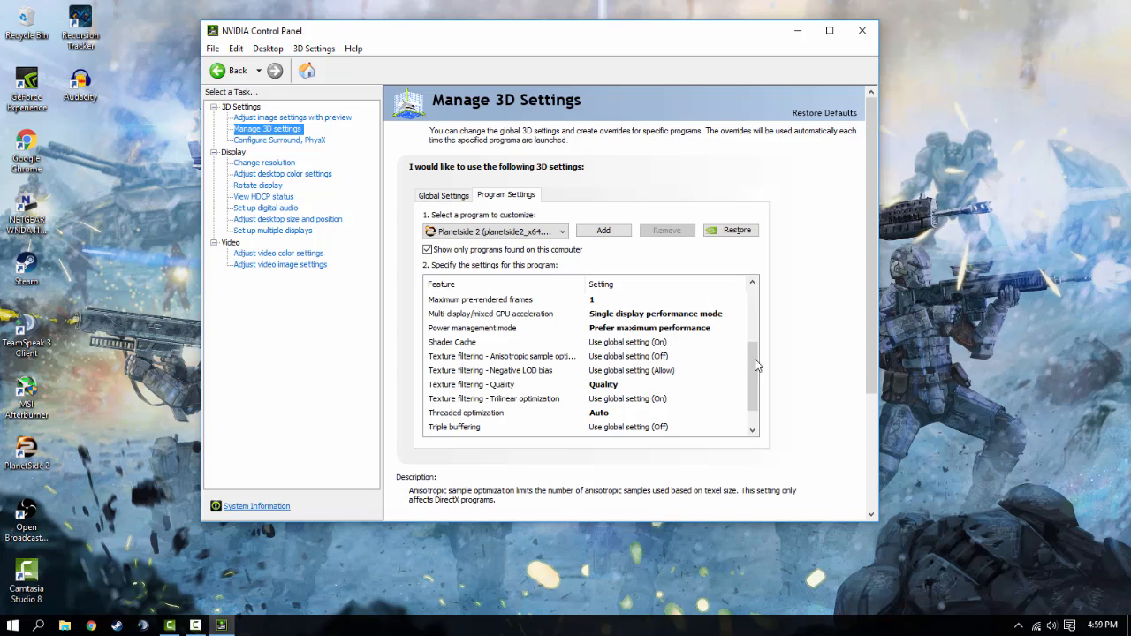
scroll(down, 3)
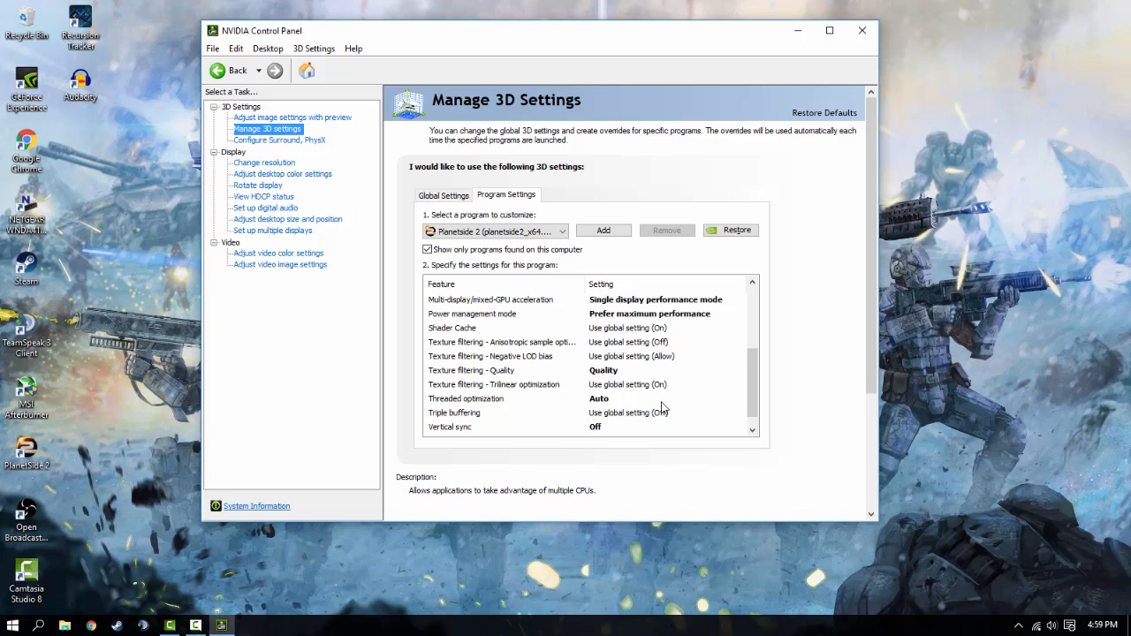
scroll(down, 3)
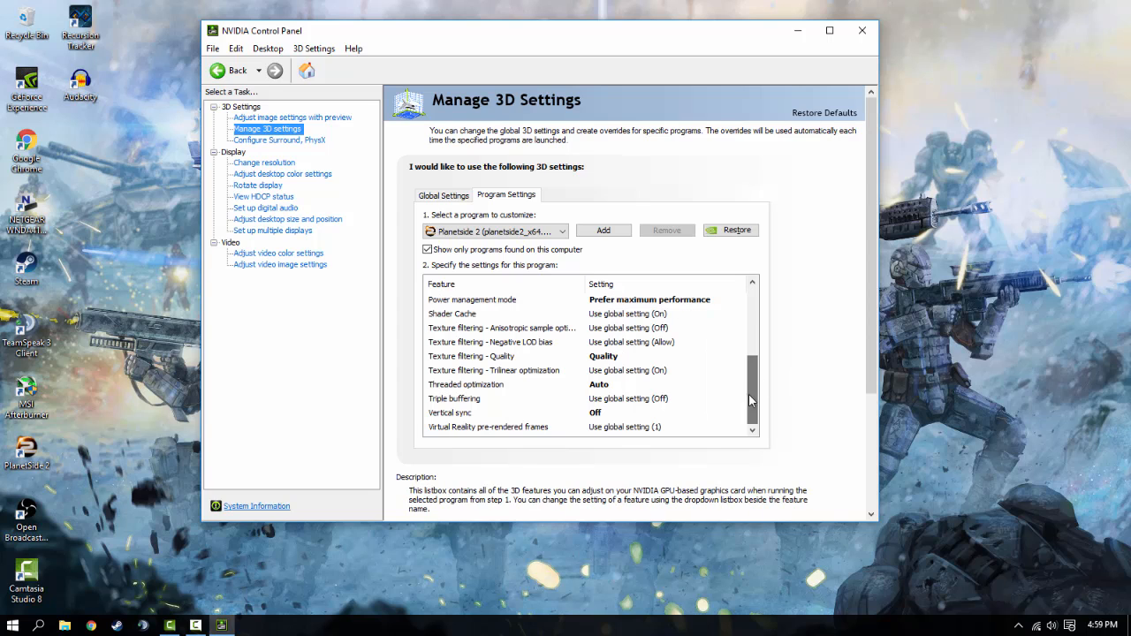